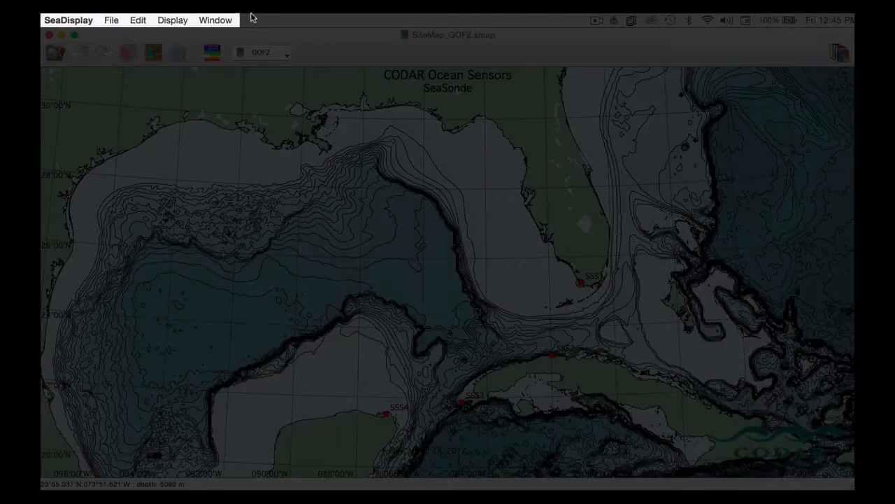
# View the Gulf of Mexico site map's Map Settings, then bring up a world map
pyautogui.click(67, 20)
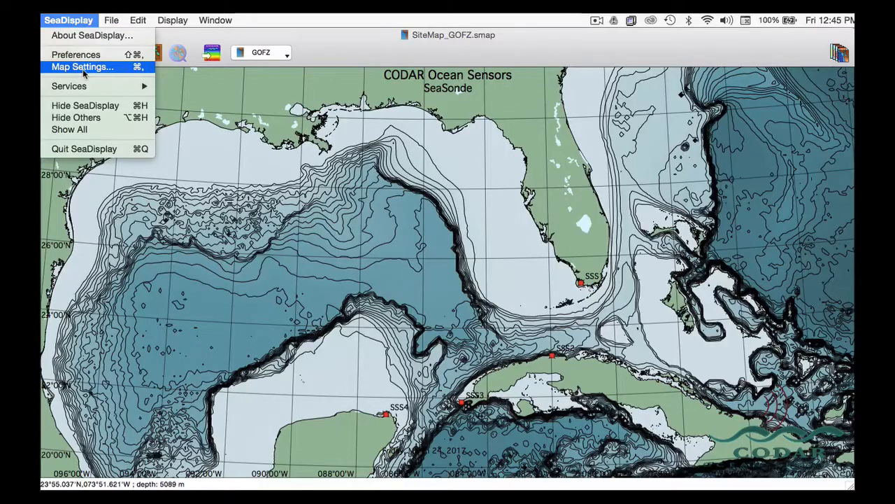
pyautogui.click(82, 66)
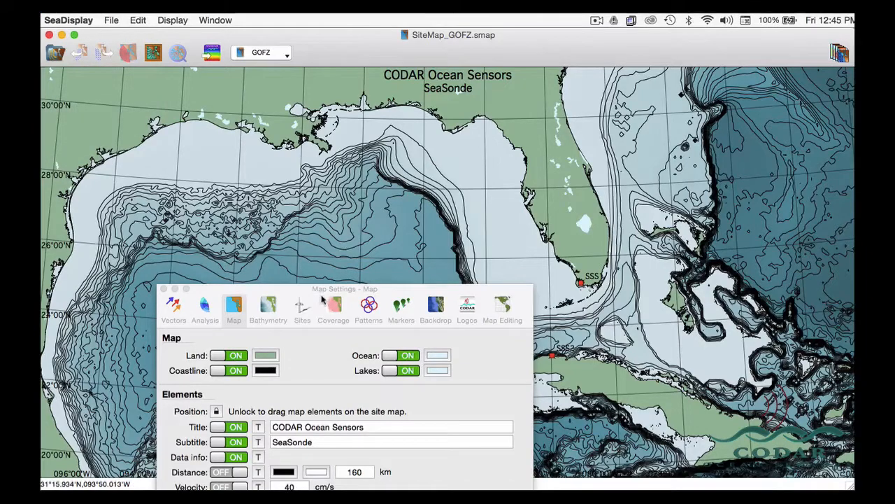
pyautogui.moveTo(344, 288); pyautogui.dragTo(581, 143)
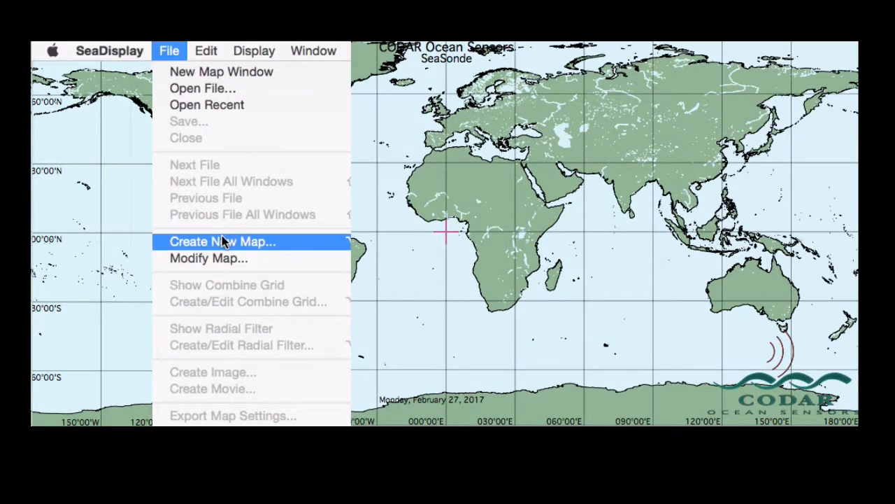
# Start a new map centred on San Francisco Bay and zoom to about 25 km across
pyautogui.click(223, 242)
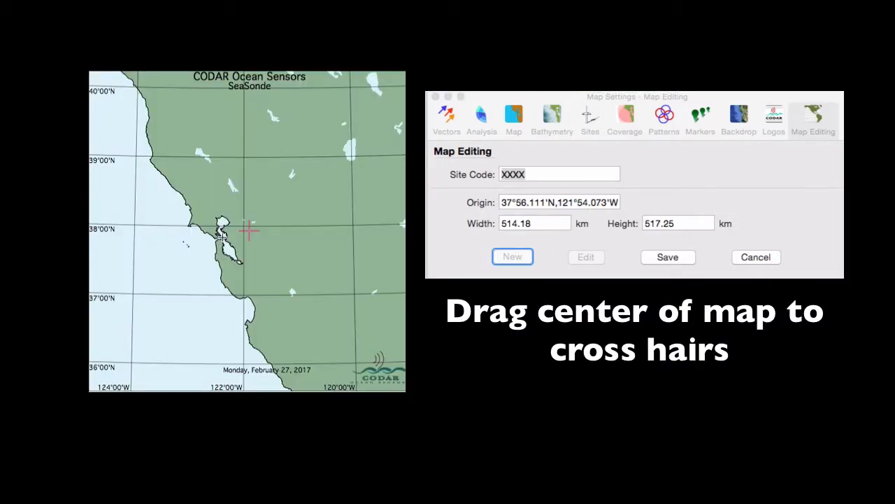
pyautogui.moveTo(220, 241); pyautogui.dragTo(250, 229)
pyautogui.write('30')
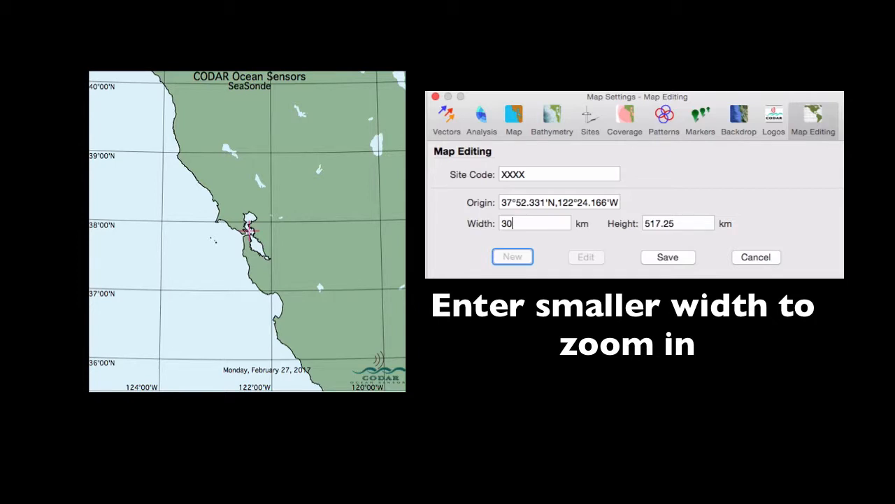
pyautogui.moveTo(472, 213)
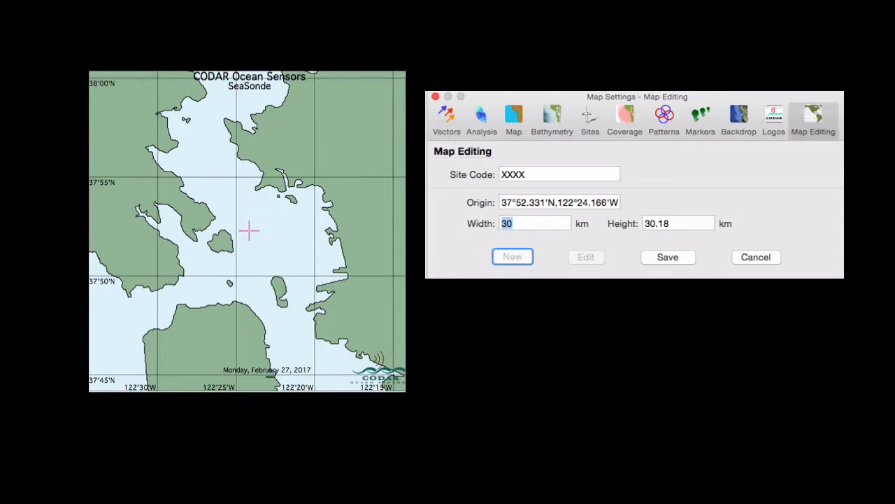
pyautogui.scroll(3)
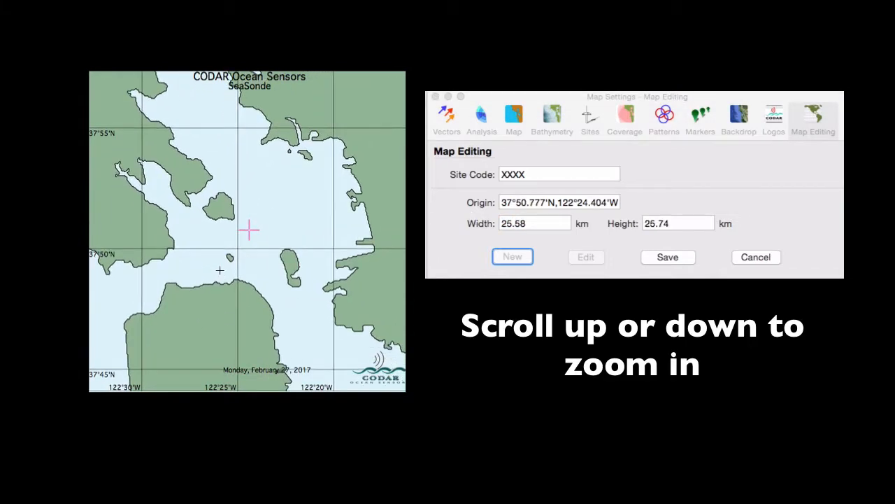
pyautogui.scroll(3)
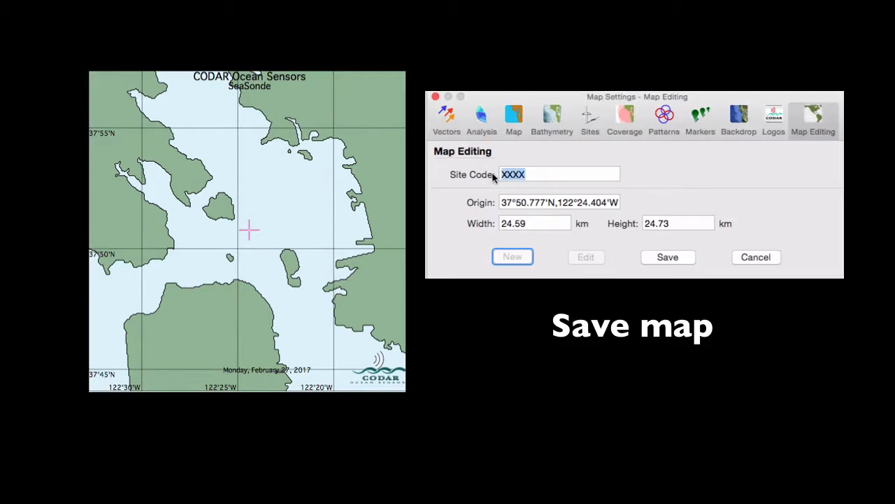
# Enter site code ALCA and save the new map
pyautogui.write('A')
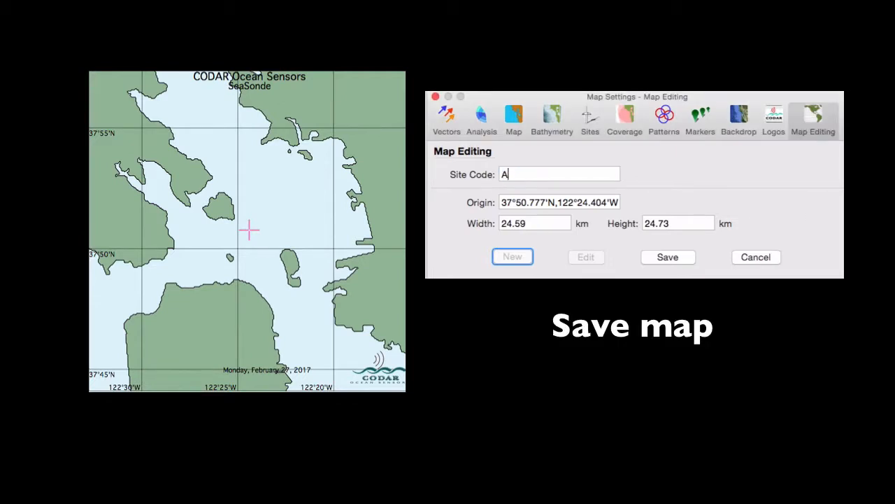
pyautogui.write('LCA')
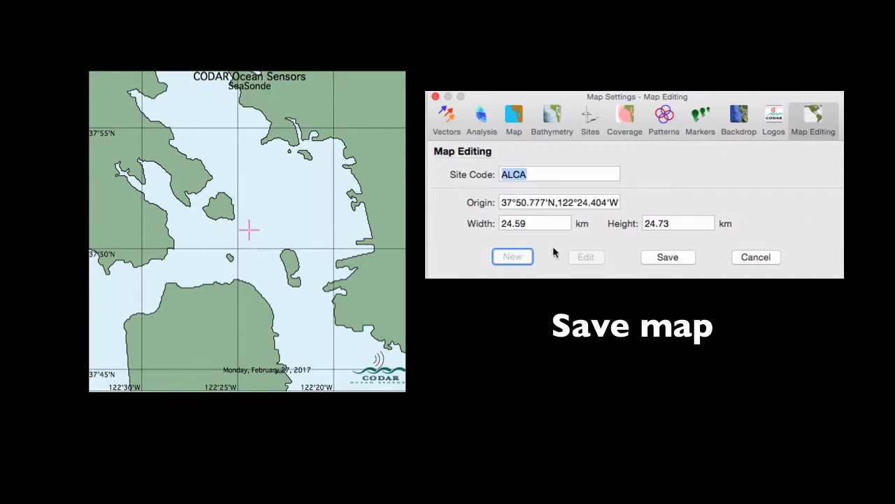
pyautogui.click(667, 257)
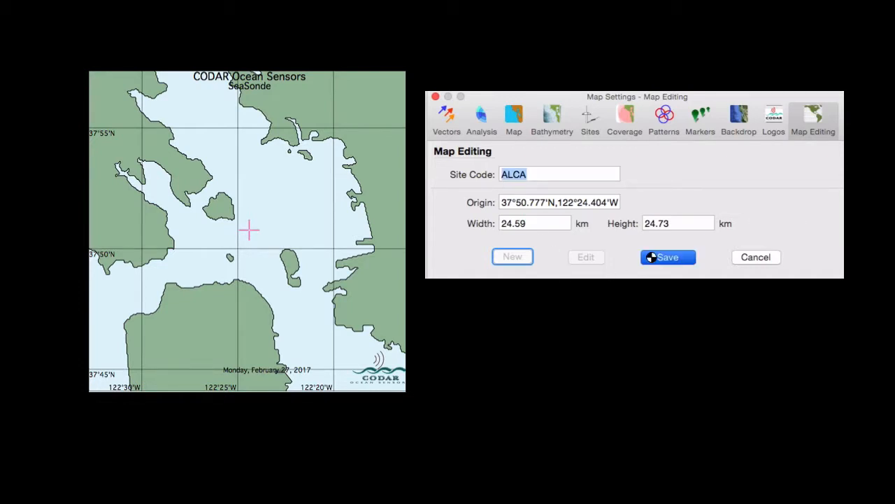
pyautogui.click(109, 26)
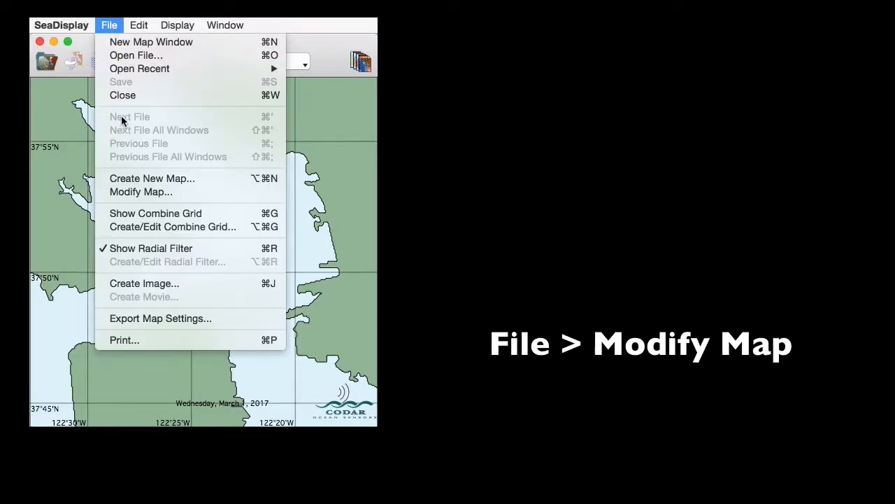
# Modify the ALCA map, zooming in to about 16 km across
pyautogui.click(141, 191)
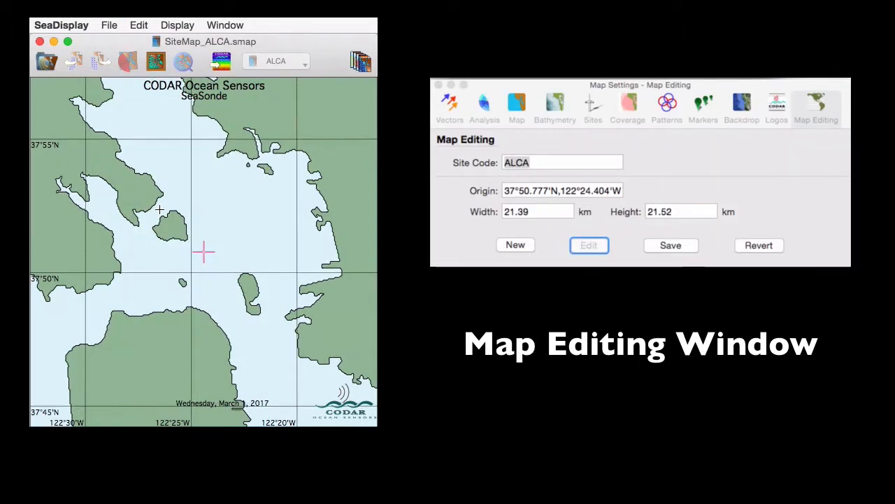
pyautogui.scroll(-3)
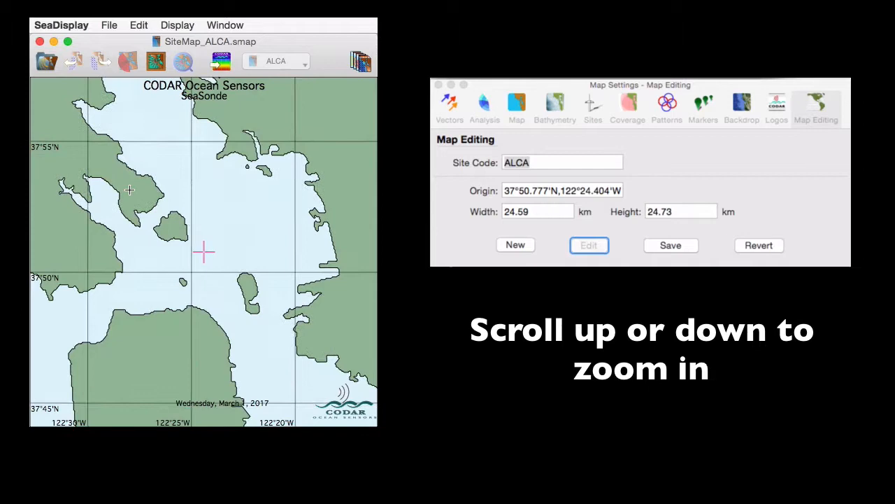
pyautogui.scroll(3)
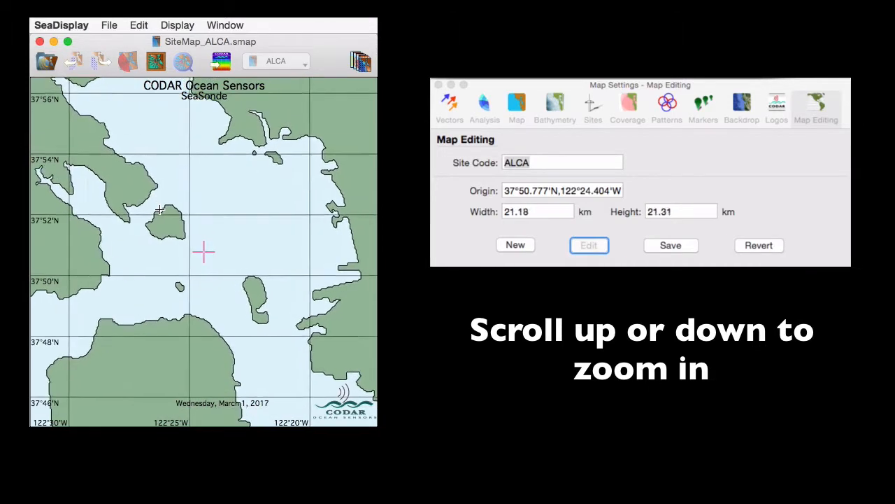
pyautogui.scroll(3)
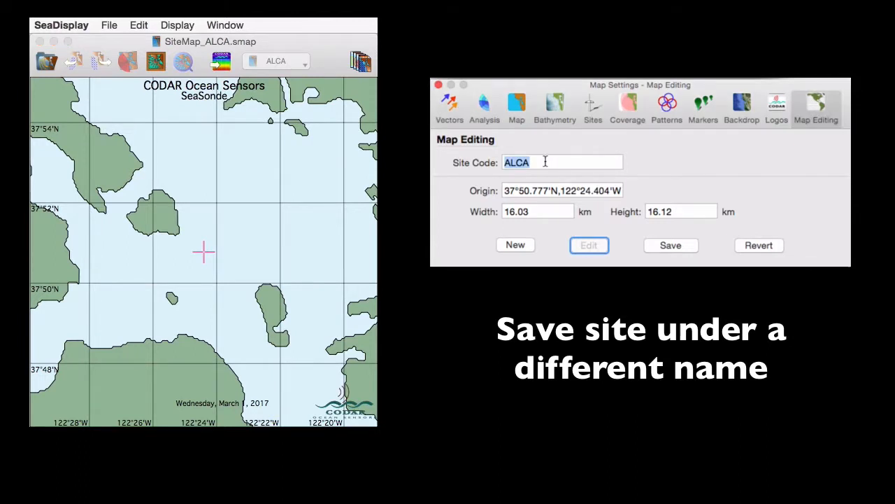
# Save the map as new site code ALC2 and bring up its site settings
pyautogui.write('ALC2')
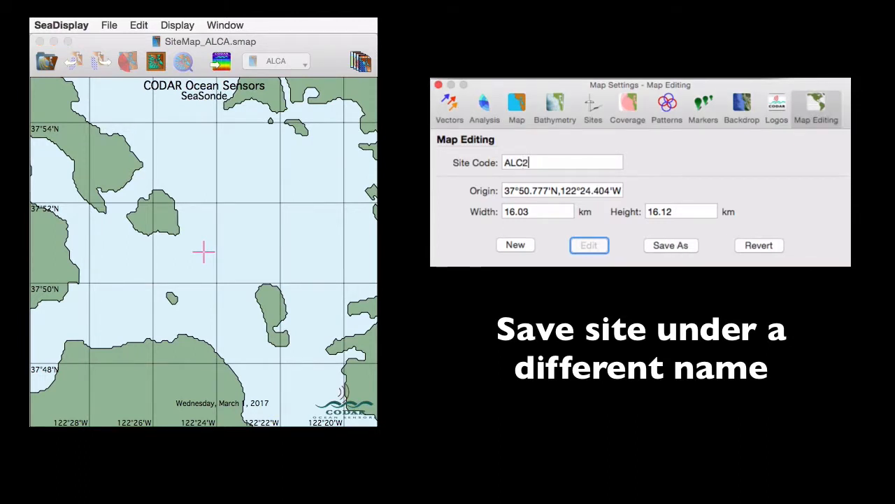
pyautogui.click(670, 245)
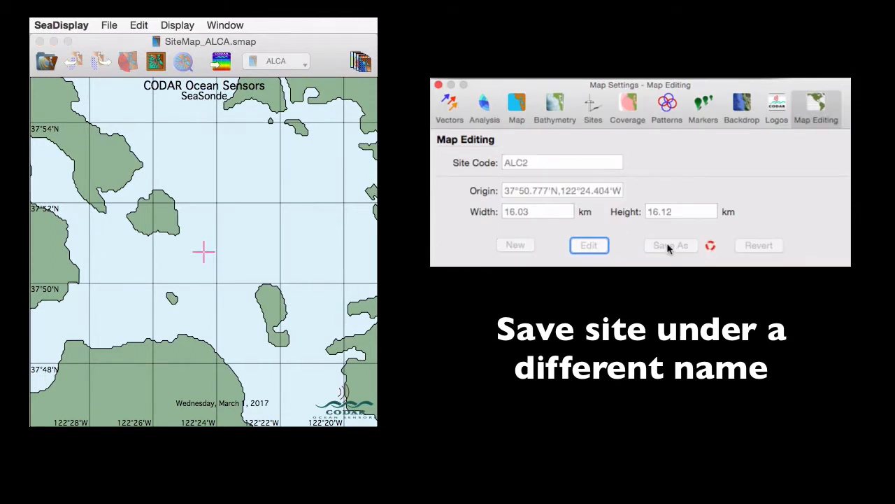
pyautogui.click(592, 105)
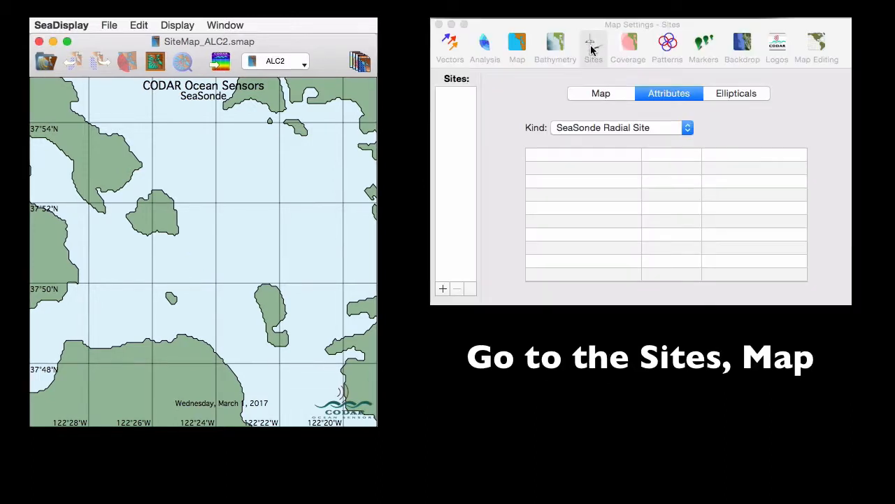
# Add site SSS1 and place it on the nearby island
pyautogui.click(600, 93)
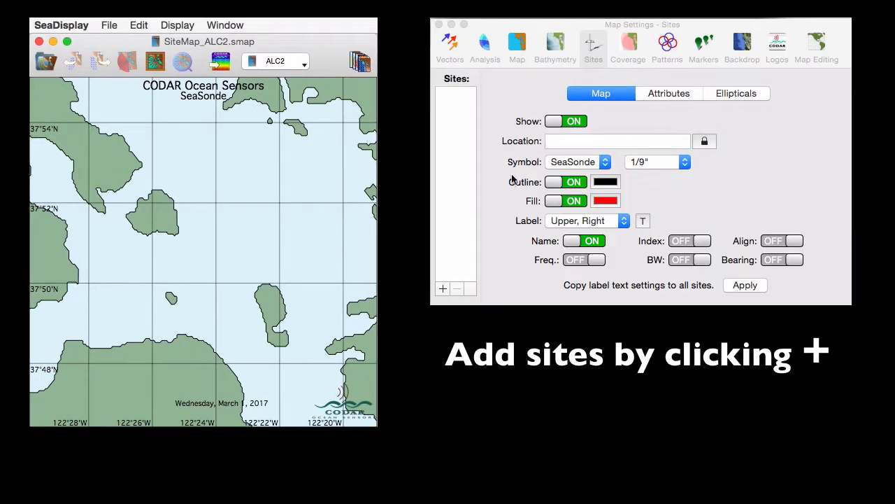
pyautogui.click(443, 287)
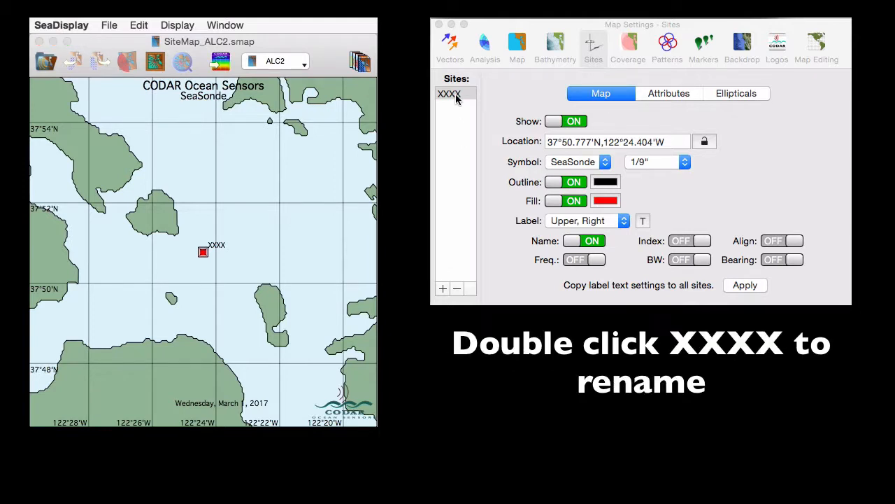
pyautogui.doubleClick(449, 93)
pyautogui.write('SSS1')
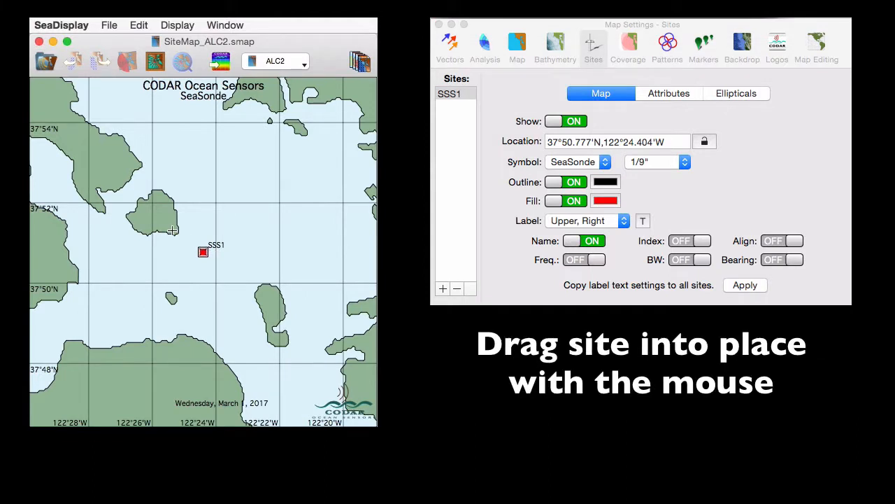
pyautogui.moveTo(202, 252); pyautogui.dragTo(172, 230)
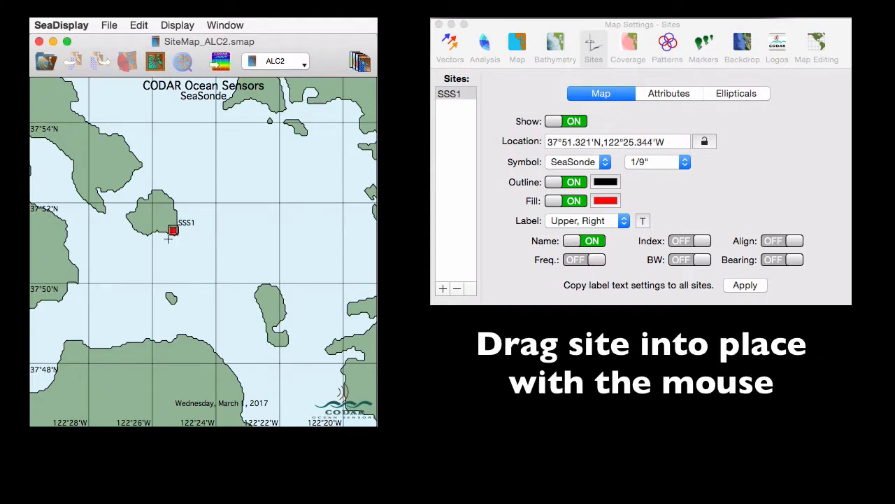
# Add sites SSS2 and SSS3, placing SSS3 on the southwest islet
pyautogui.click(443, 288)
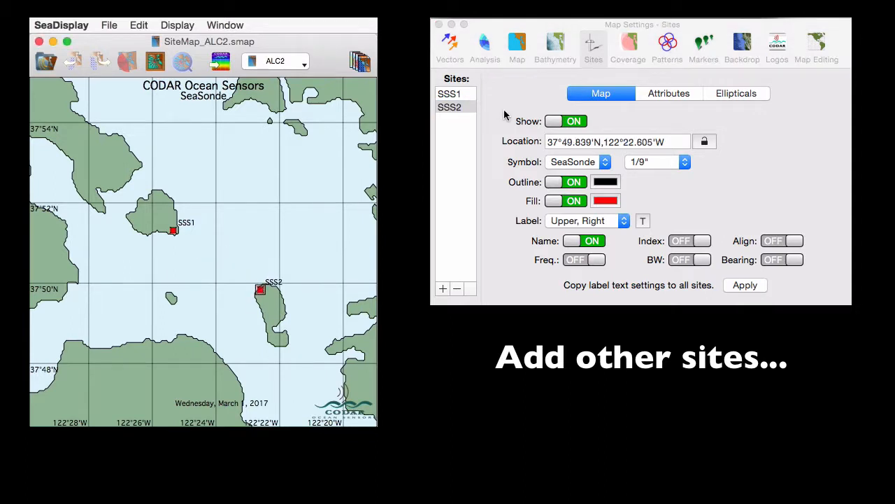
pyautogui.click(442, 288)
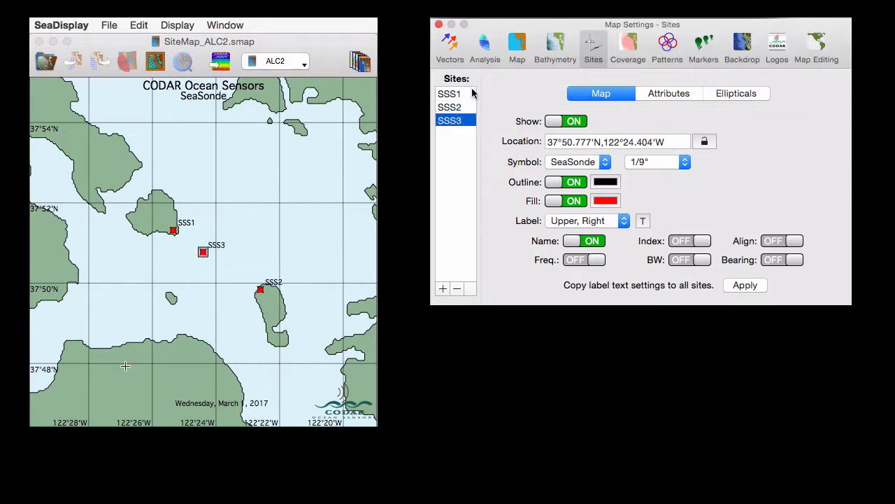
pyautogui.moveTo(203, 252); pyautogui.dragTo(172, 296)
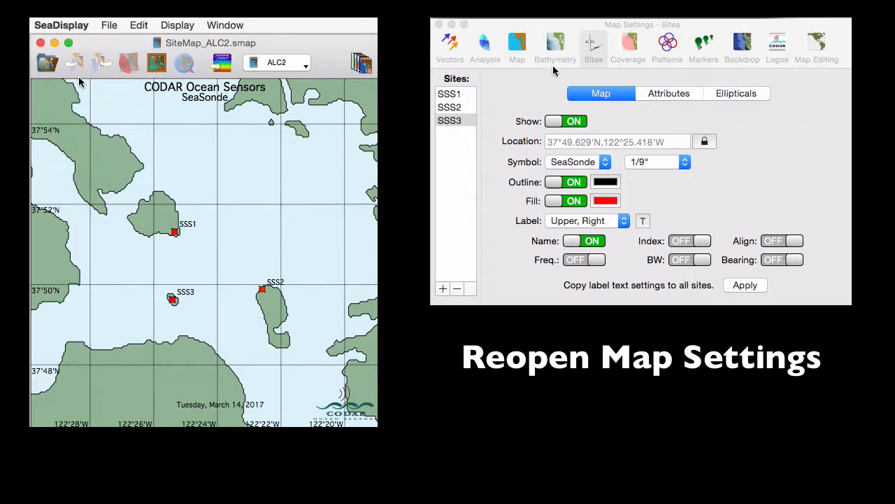
# Allow site moves and drag SSS2 to the western shoreline
pyautogui.click(449, 107)
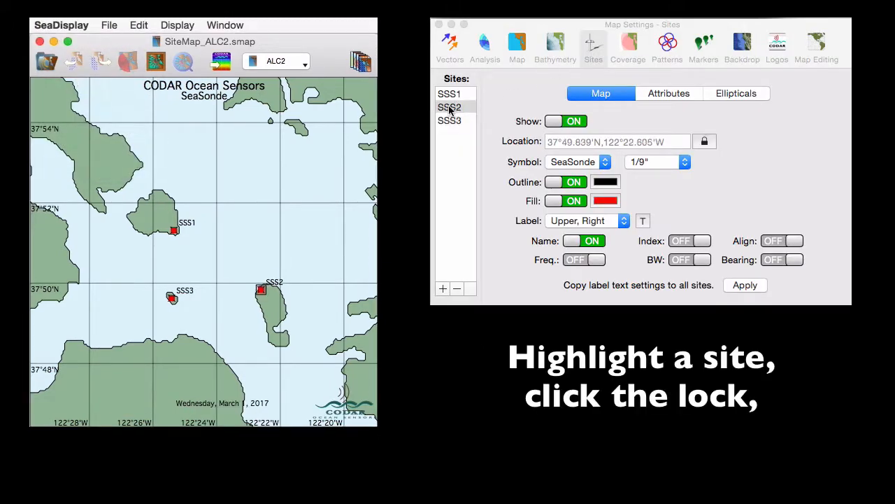
pyautogui.click(704, 140)
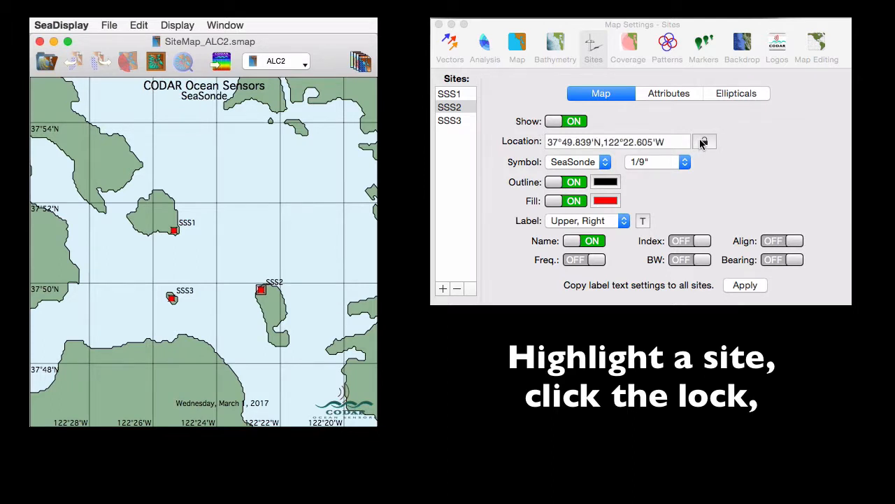
pyautogui.click(703, 140)
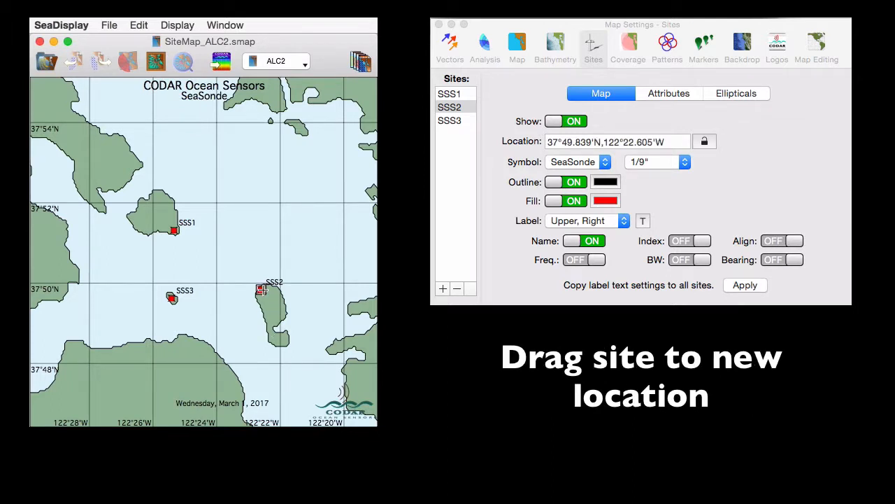
pyautogui.moveTo(262, 290); pyautogui.dragTo(78, 279)
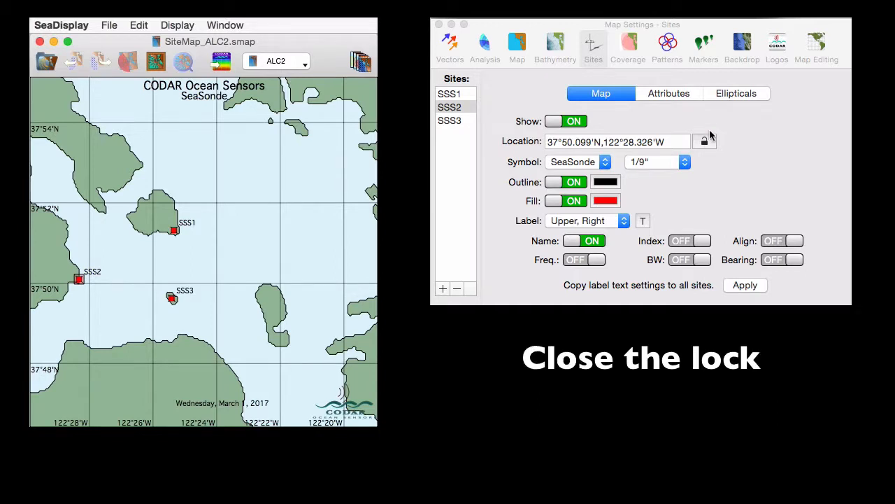
pyautogui.moveTo(704, 140)
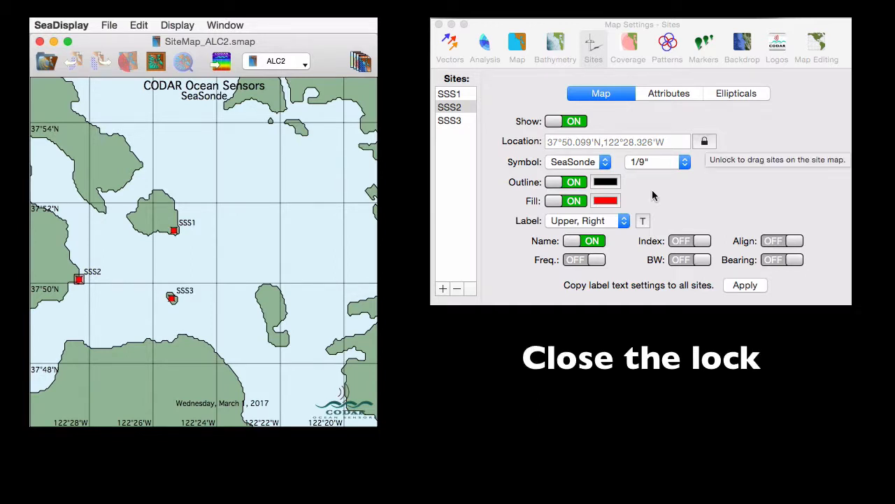
# Fill SSS2's symbol with Lemon yellow
pyautogui.click(605, 181)
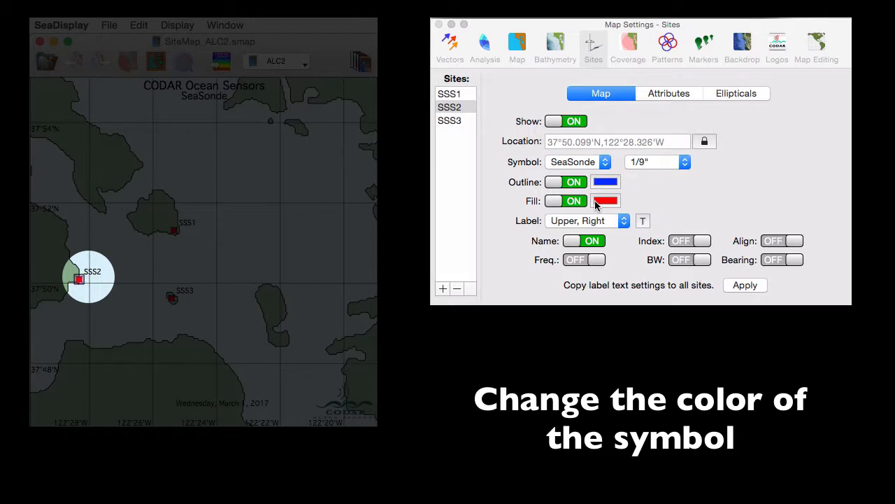
pyautogui.click(605, 201)
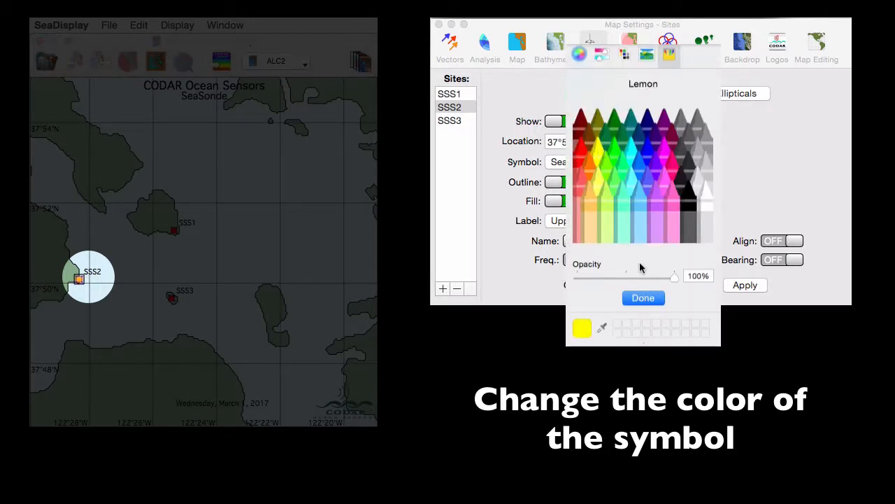
pyautogui.click(642, 297)
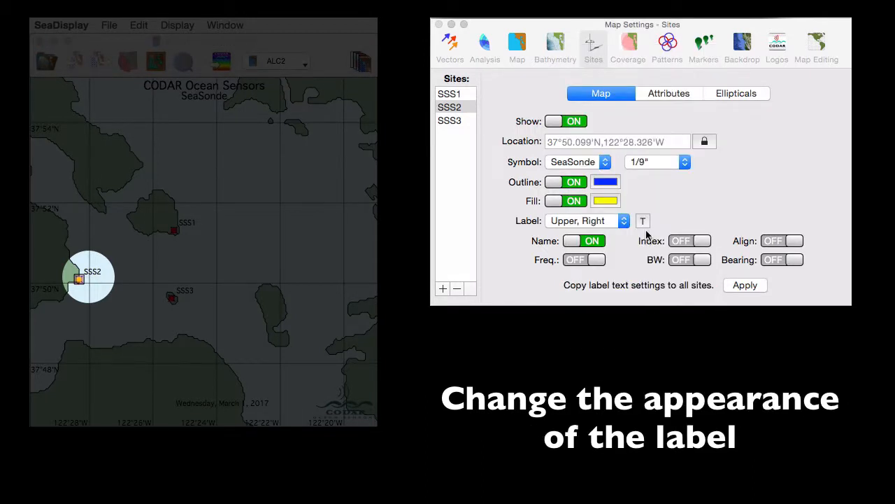
# Make SSS2's label blue and position it Lower, Right
pyautogui.click(642, 221)
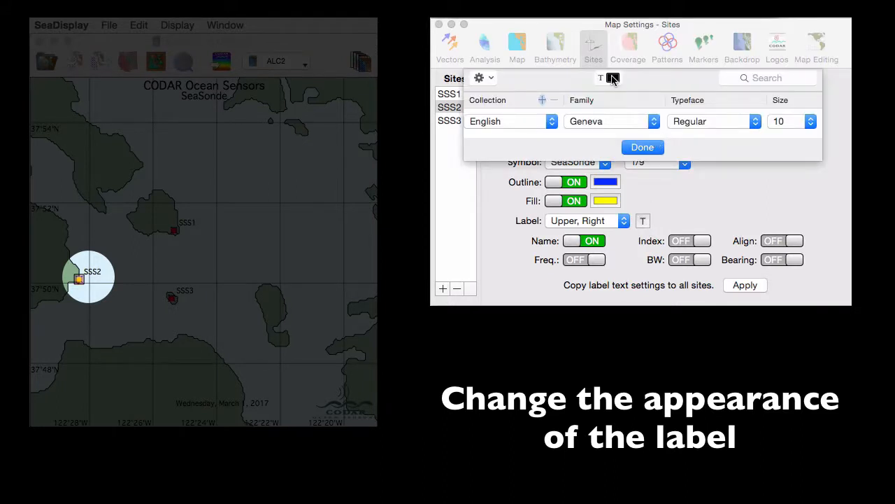
pyautogui.click(613, 78)
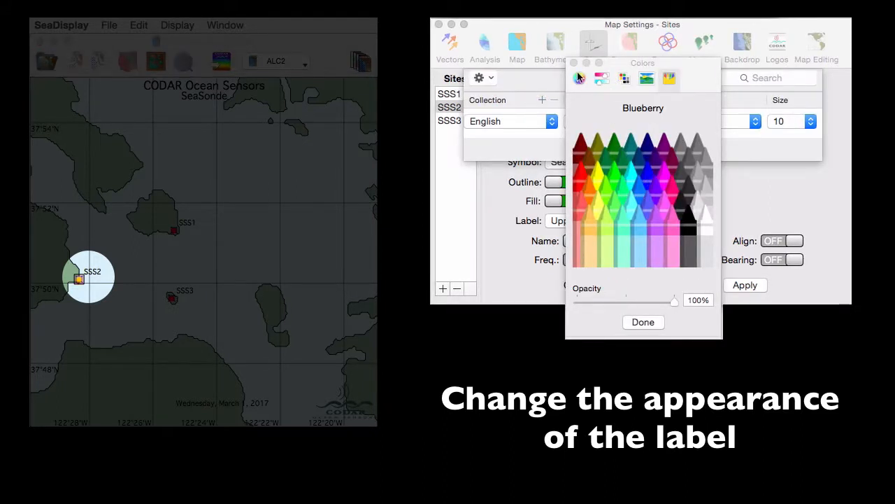
pyautogui.click(642, 321)
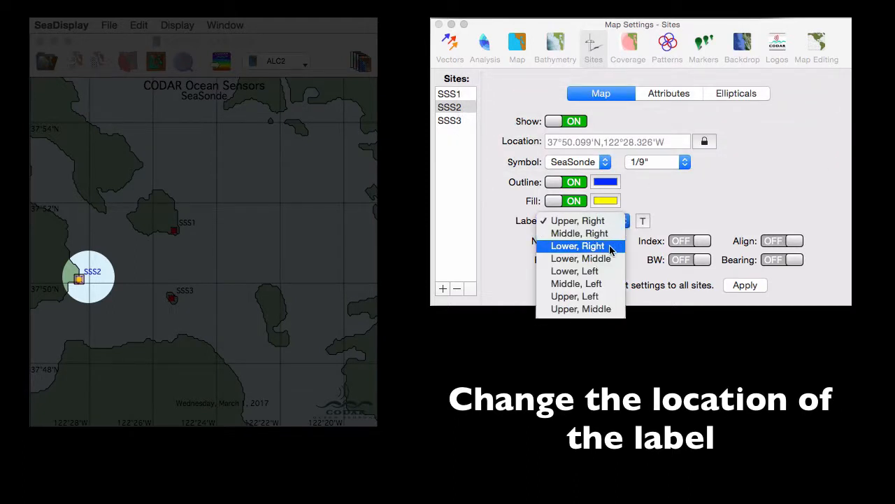
pyautogui.click(577, 245)
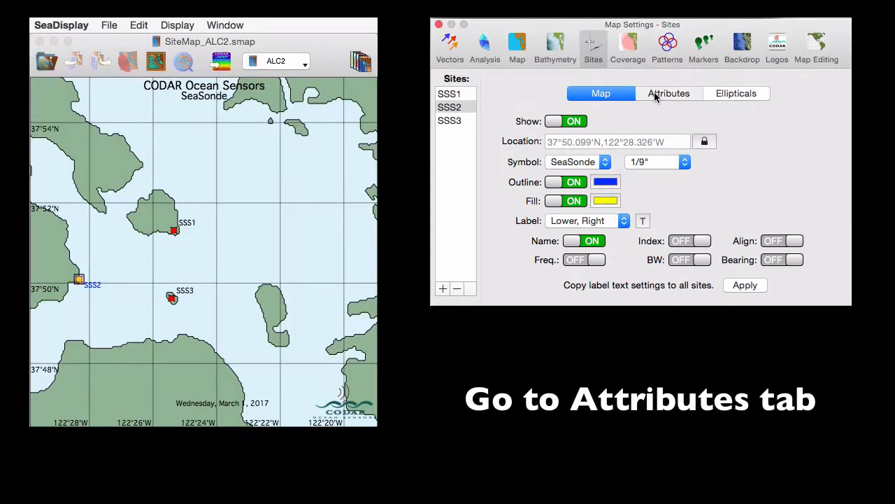
# Give SSS2 40.75 MHz and -750.23 kHz bandwidth; show Freq. and BW labels on all sites
pyautogui.click(668, 93)
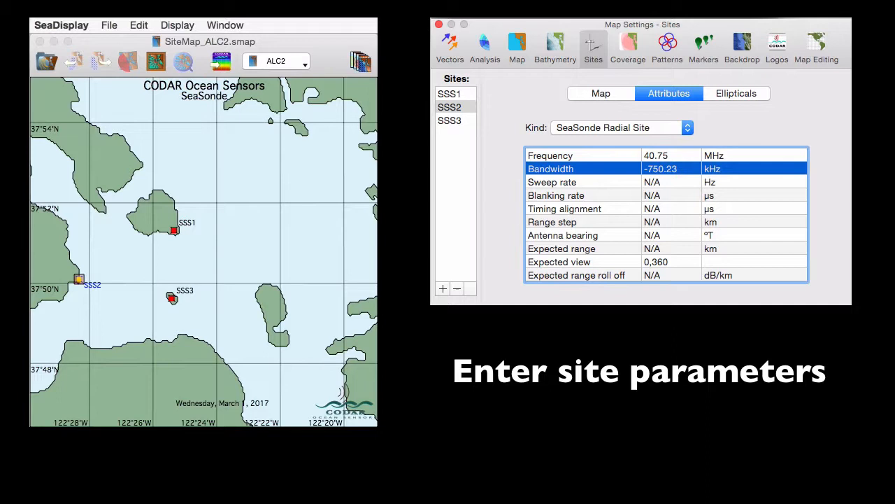
pyautogui.click(601, 93)
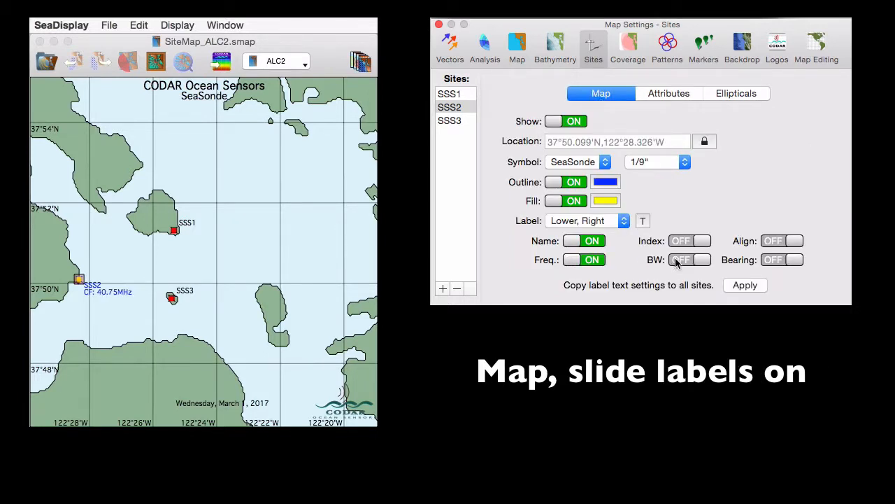
pyautogui.click(697, 259)
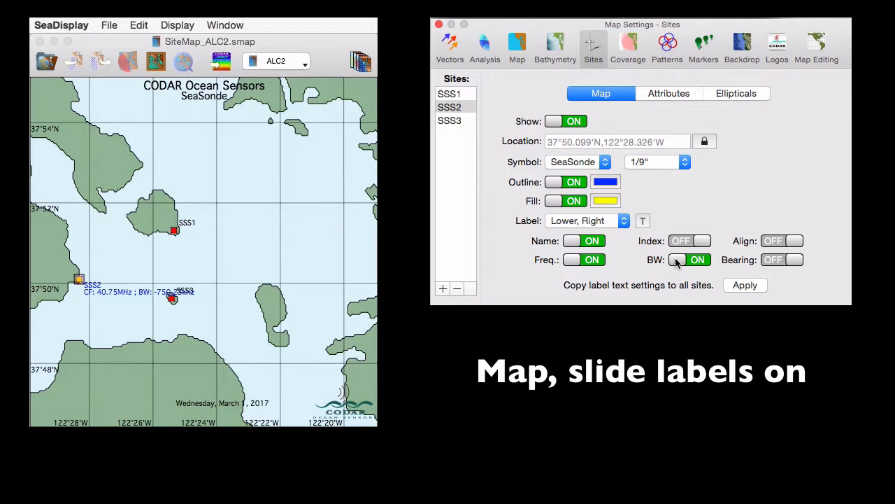
pyautogui.click(744, 284)
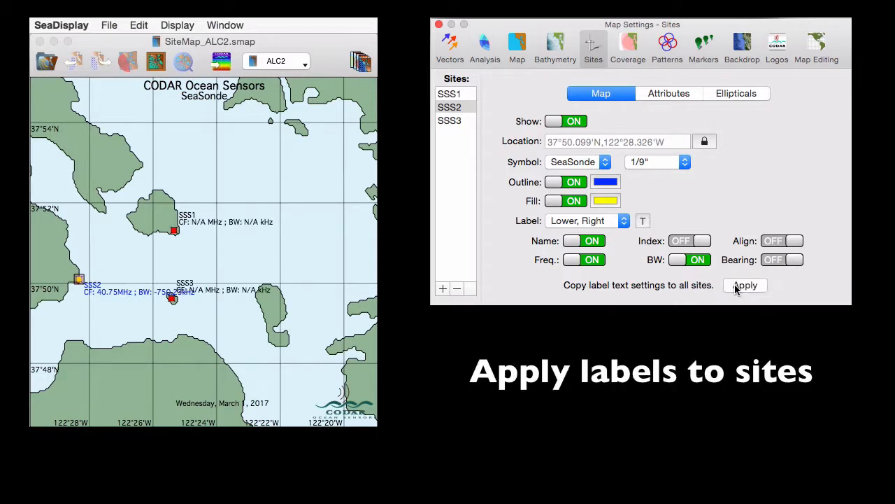
pyautogui.moveTo(717, 229)
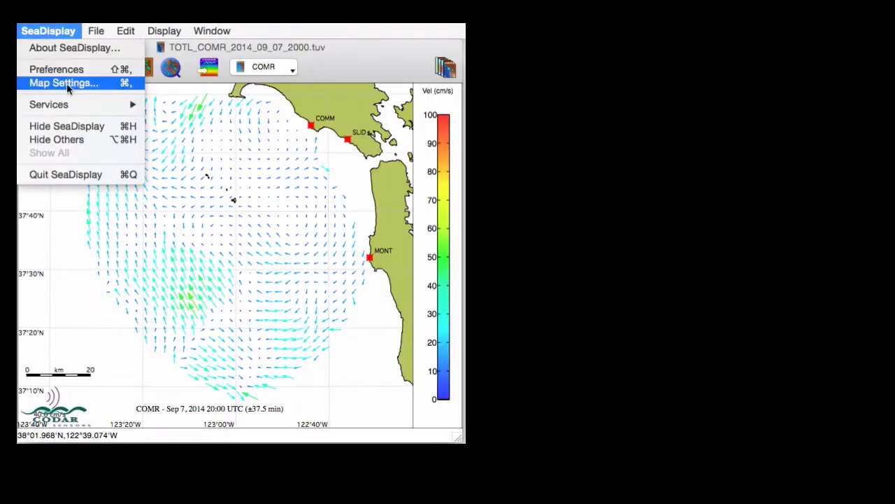
# Turn on bathymetry shading with the blue depth gradient
pyautogui.click(63, 83)
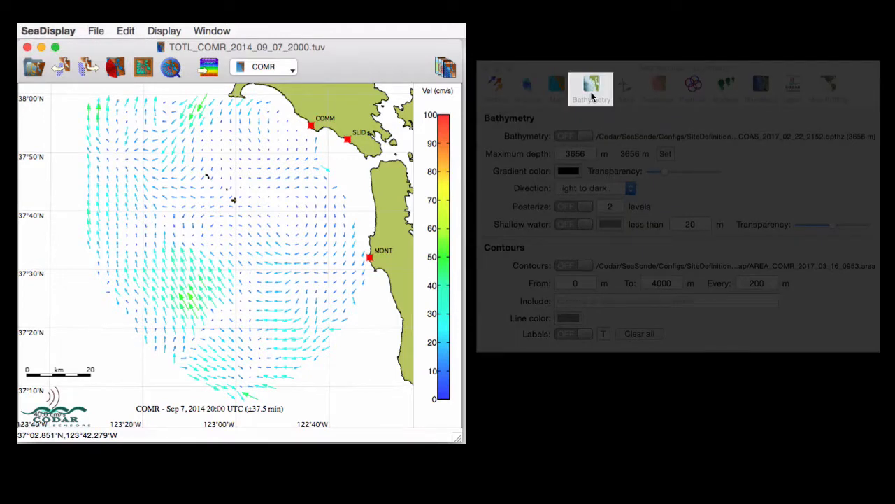
pyautogui.click(590, 84)
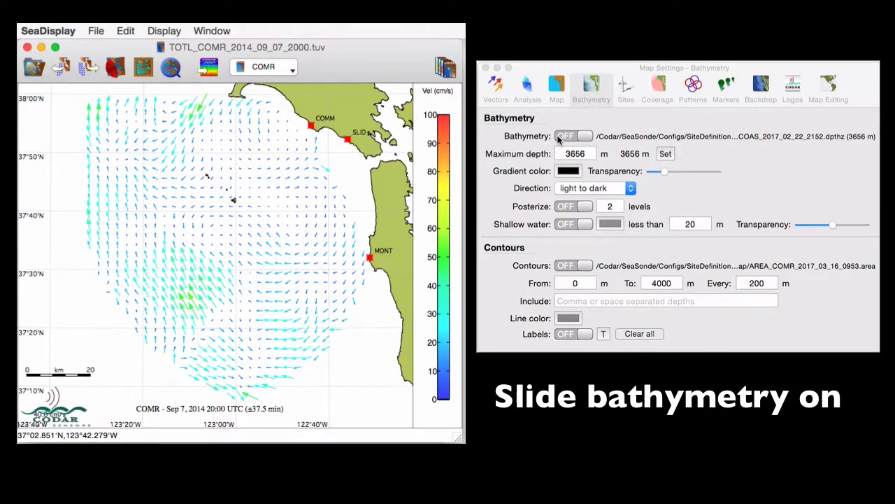
pyautogui.click(573, 134)
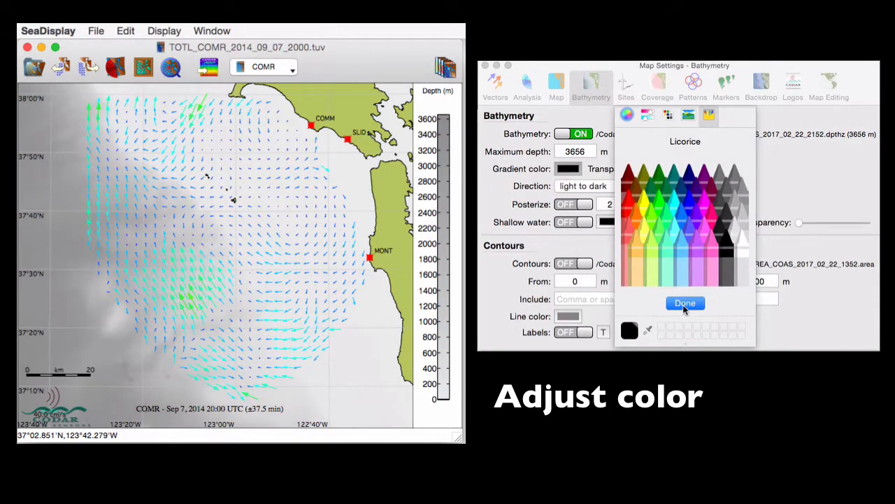
pyautogui.click(685, 303)
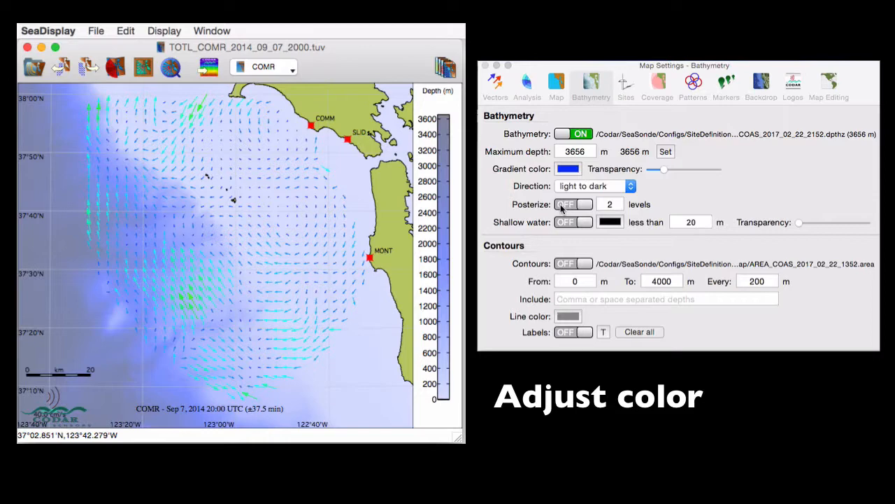
# Posterize bathymetry into 8 levels and adjust shallow-water (under 20 m) transparency
pyautogui.click(573, 203)
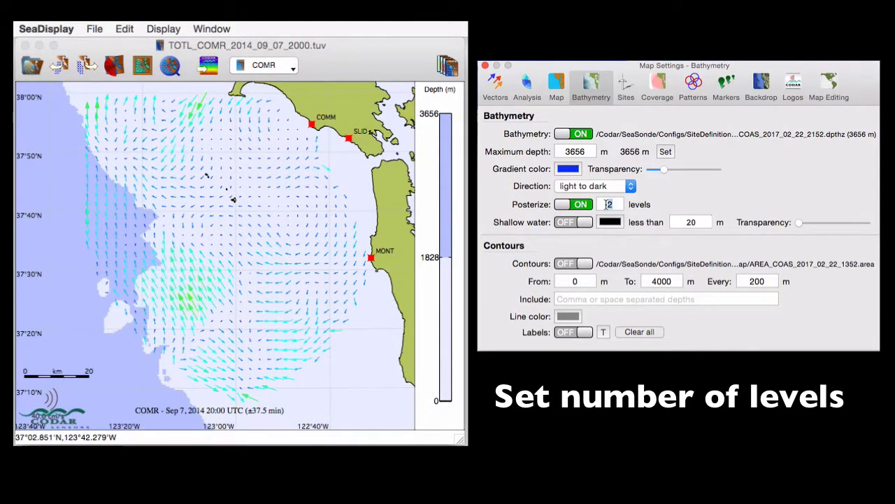
pyautogui.click(573, 222)
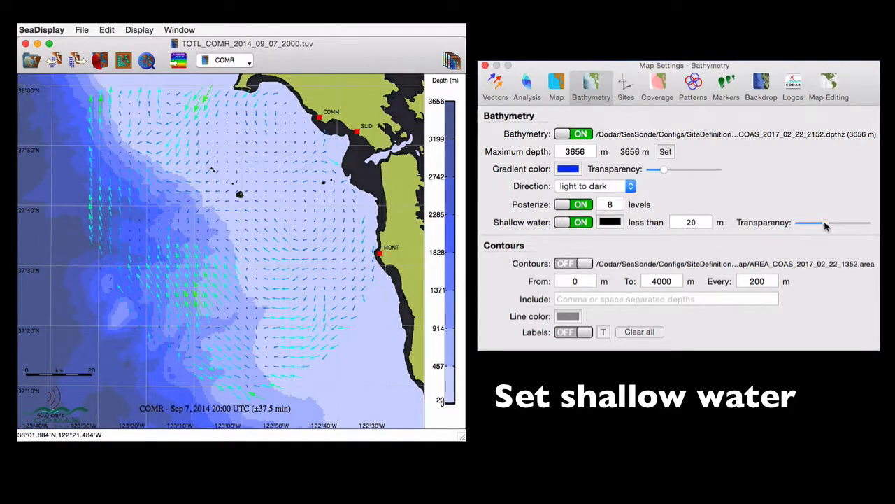
pyautogui.moveTo(807, 223); pyautogui.dragTo(833, 223)
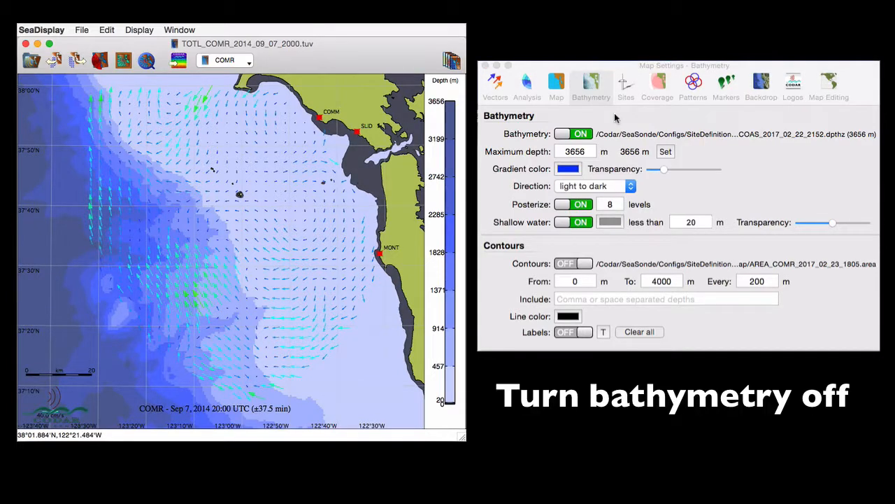
# Replace bathymetry with grey contours, 0–3700 m every 100 m, with labels on
pyautogui.click(574, 133)
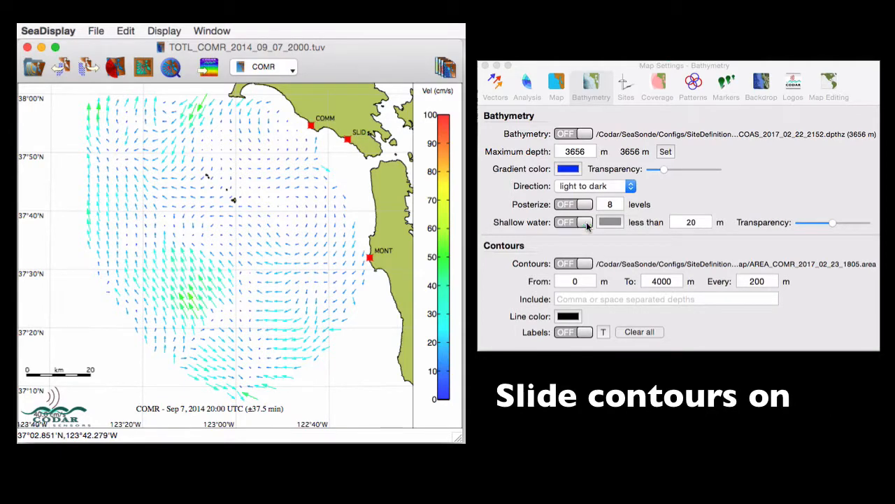
pyautogui.click(572, 264)
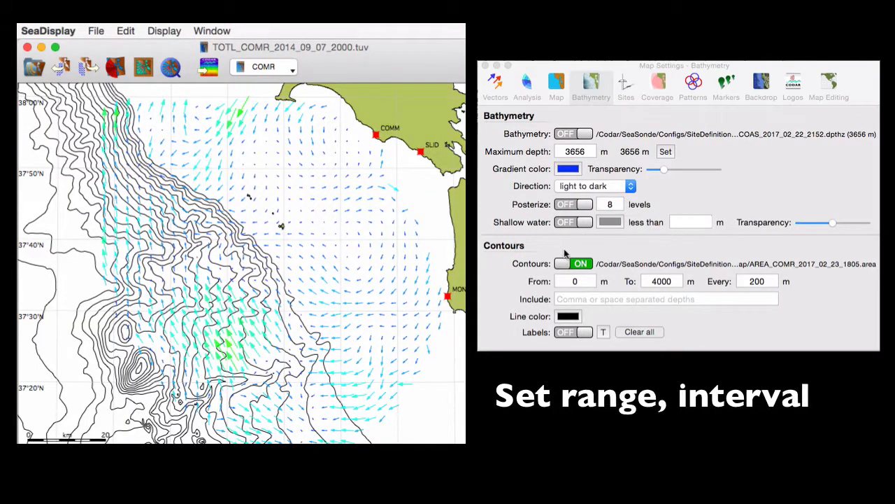
pyautogui.write('2')
pyautogui.write('100')
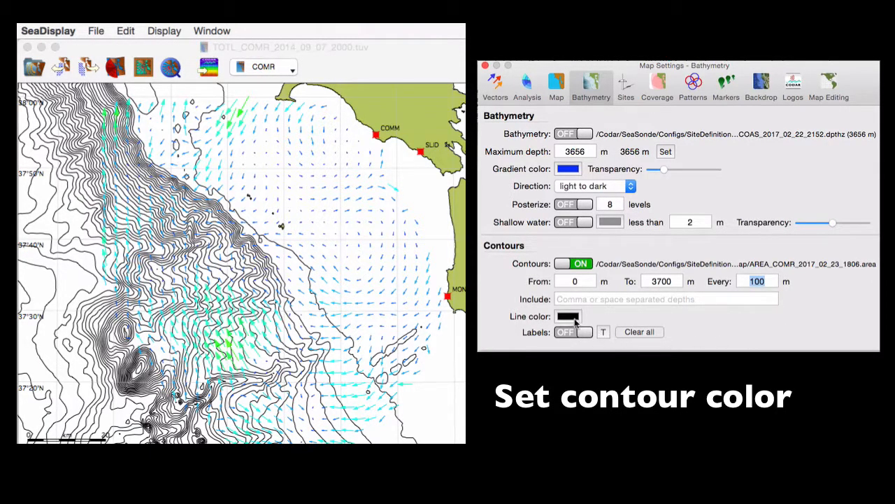
pyautogui.click(568, 316)
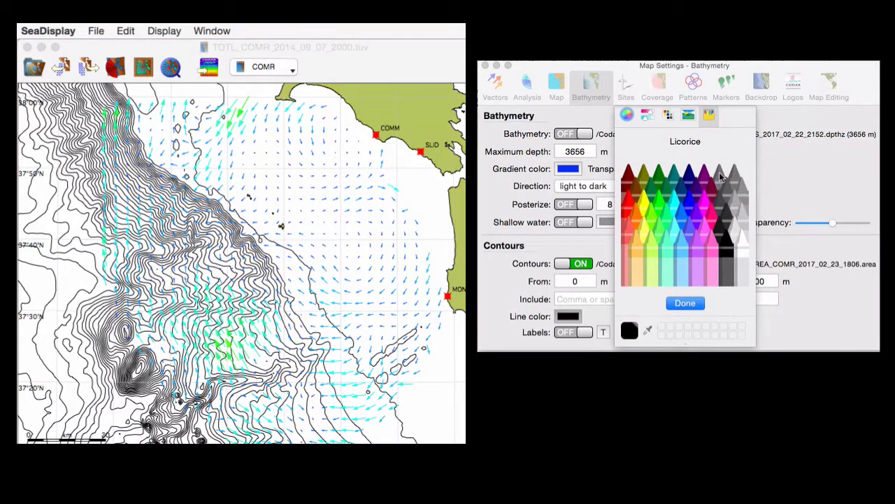
pyautogui.click(685, 303)
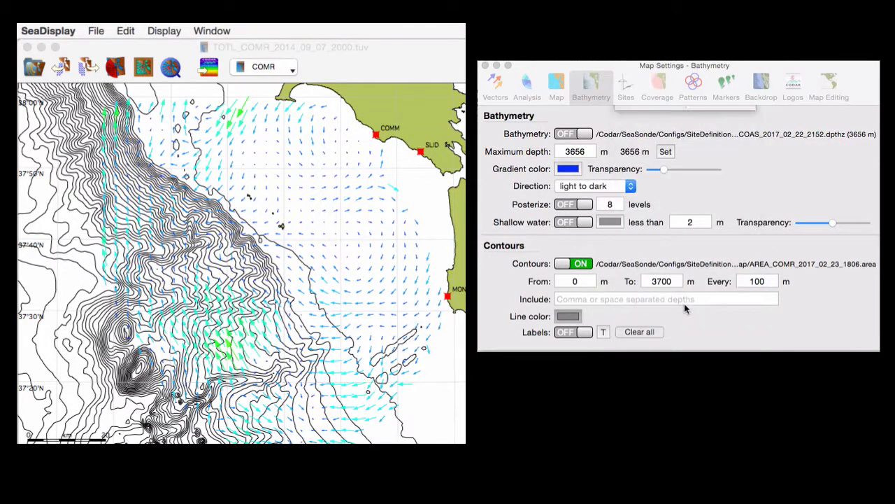
pyautogui.click(573, 331)
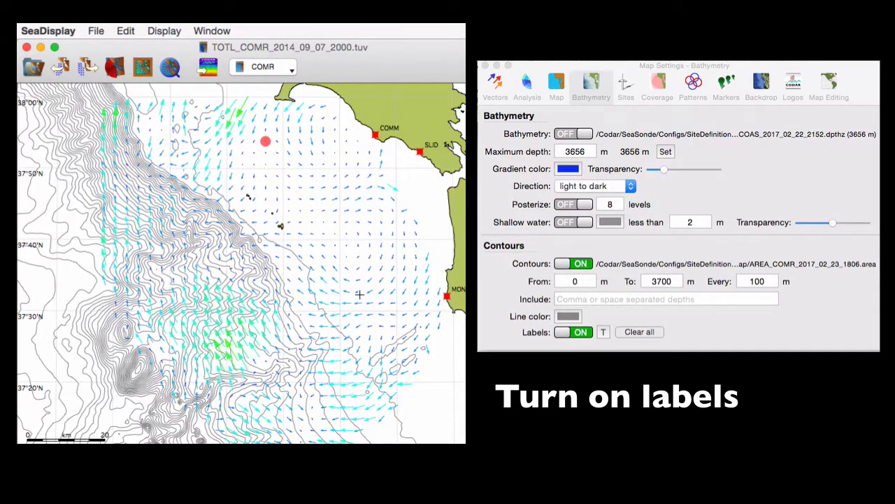
# Label the chosen contours and set their label font to 14-point Geneva
pyautogui.click(603, 331)
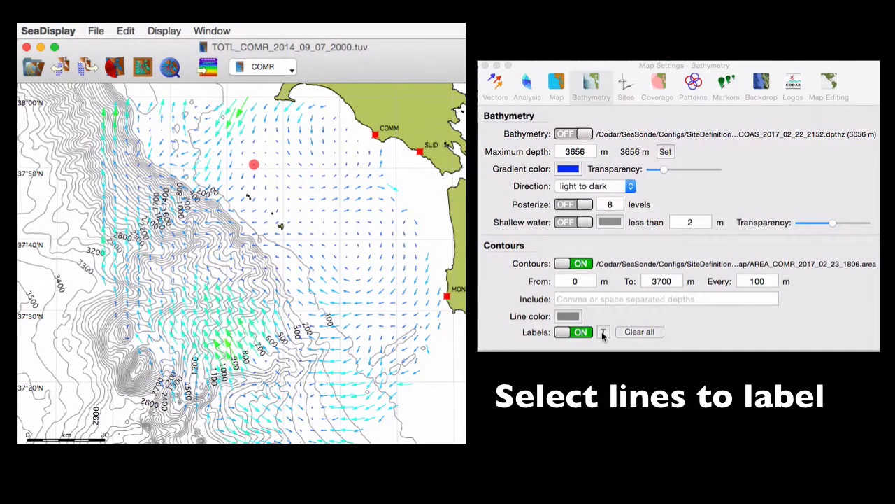
pyautogui.click(603, 331)
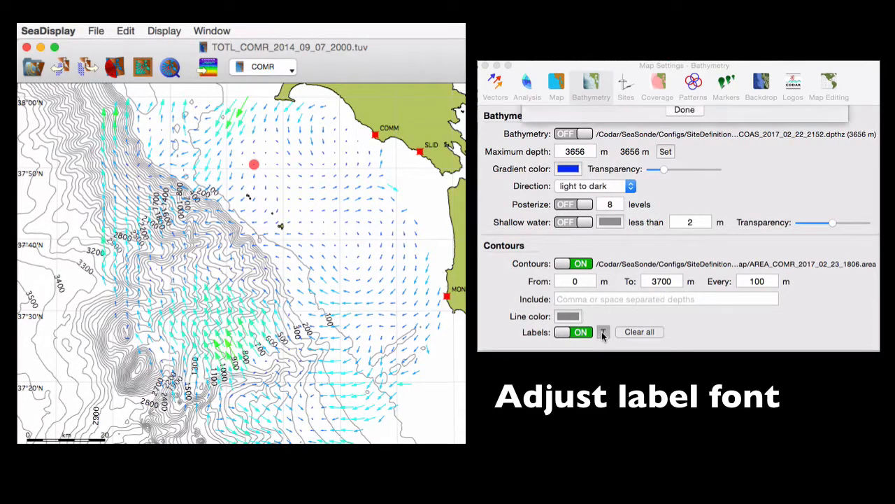
pyautogui.click(603, 332)
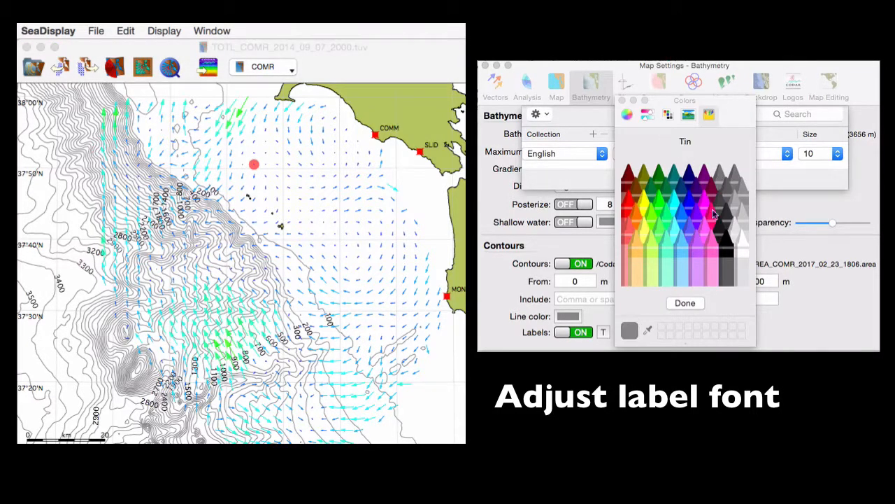
pyautogui.click(839, 153)
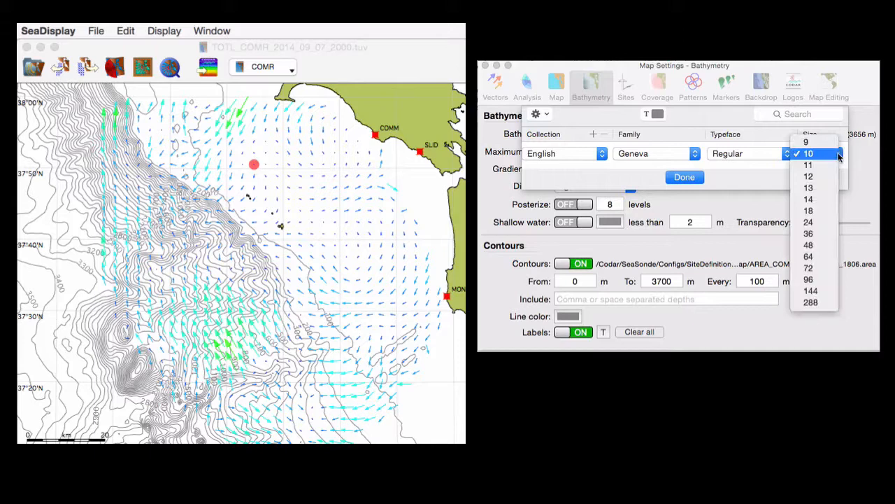
pyautogui.click(809, 199)
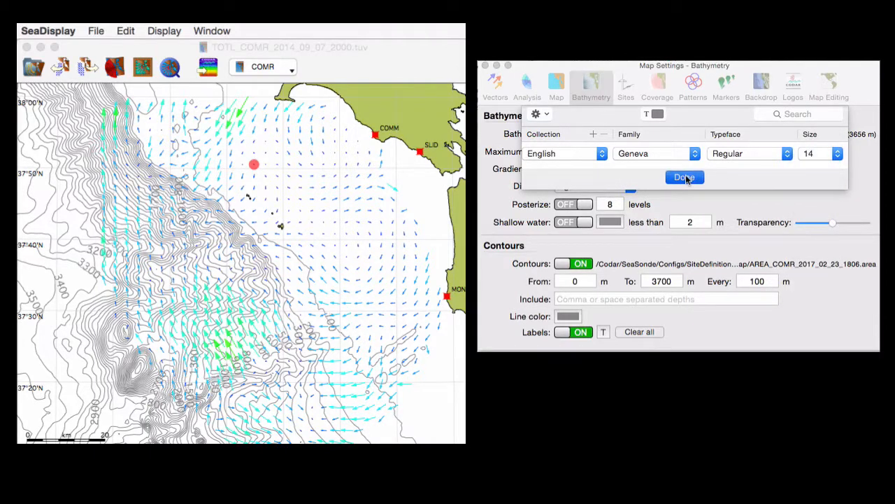
pyautogui.click(684, 177)
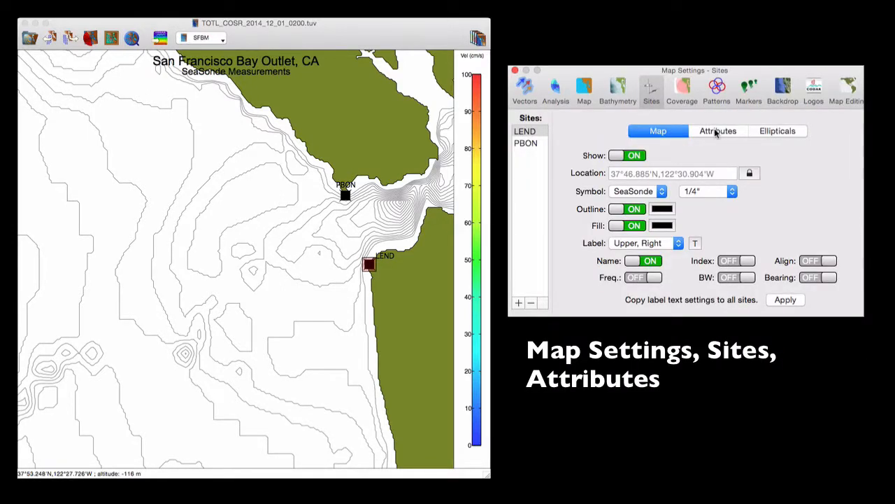
# Check the LEND site's attributes, then open the map's Coverage settings
pyautogui.click(717, 131)
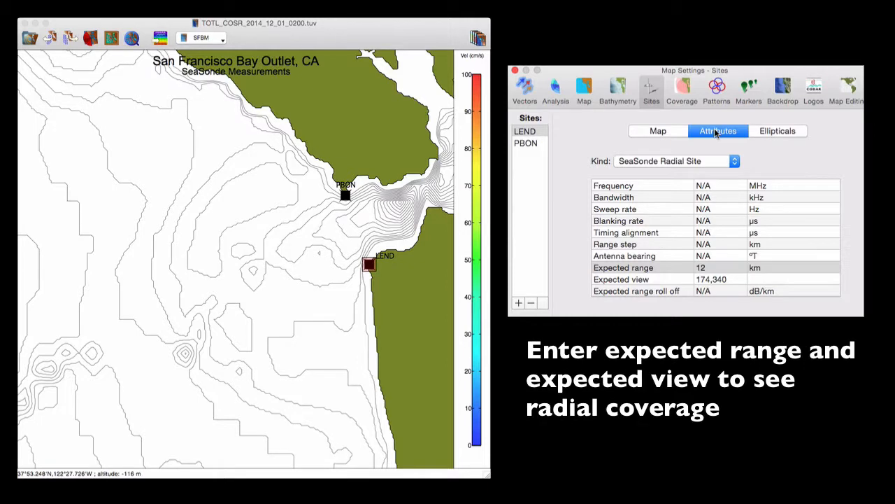
pyautogui.click(525, 143)
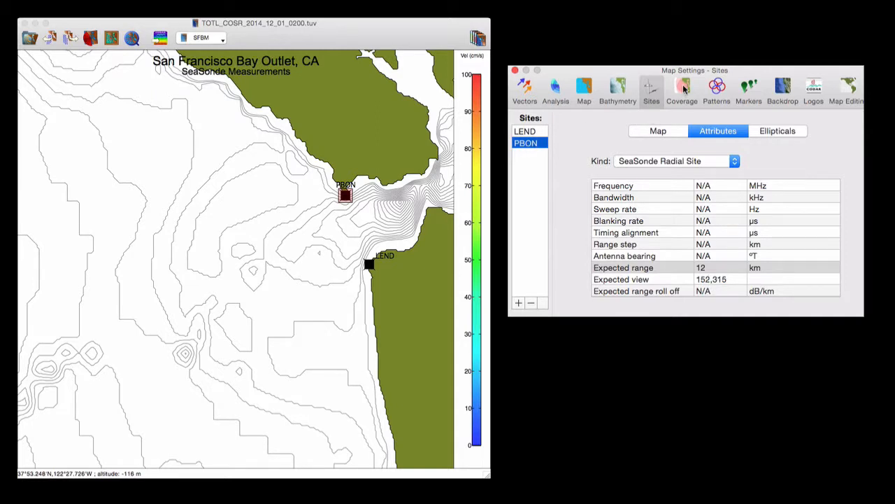
pyautogui.click(682, 88)
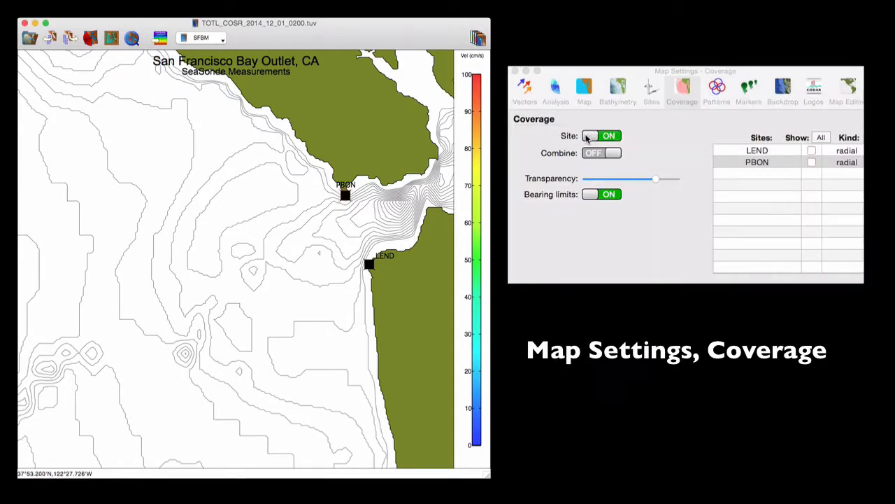
# Check LEND and PBON, turn Combine on and Site off for one merged coverage area
pyautogui.click(812, 151)
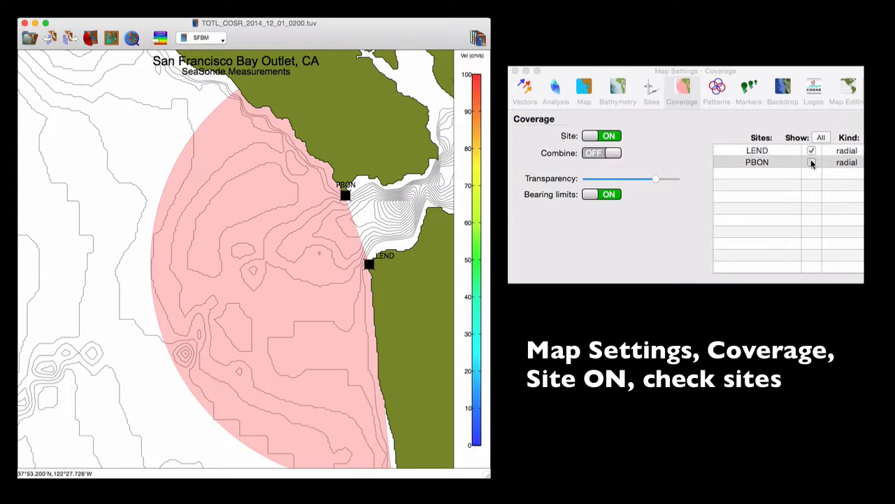
pyautogui.click(812, 162)
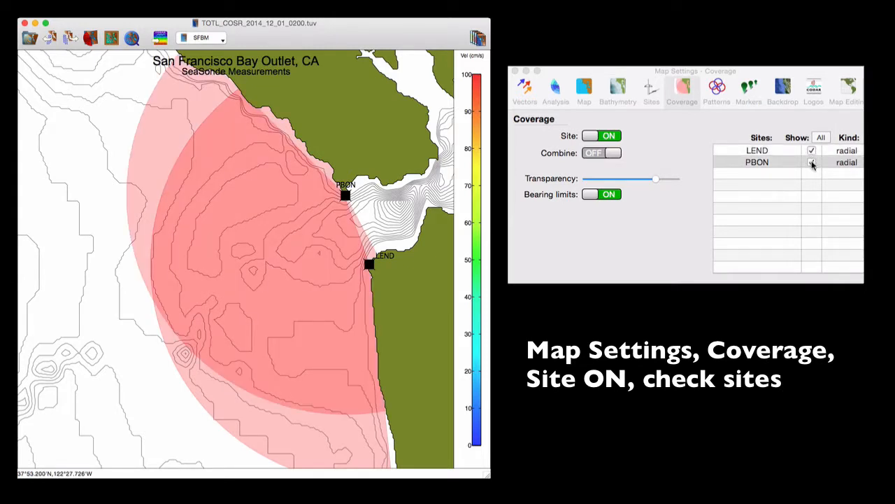
pyautogui.click(812, 162)
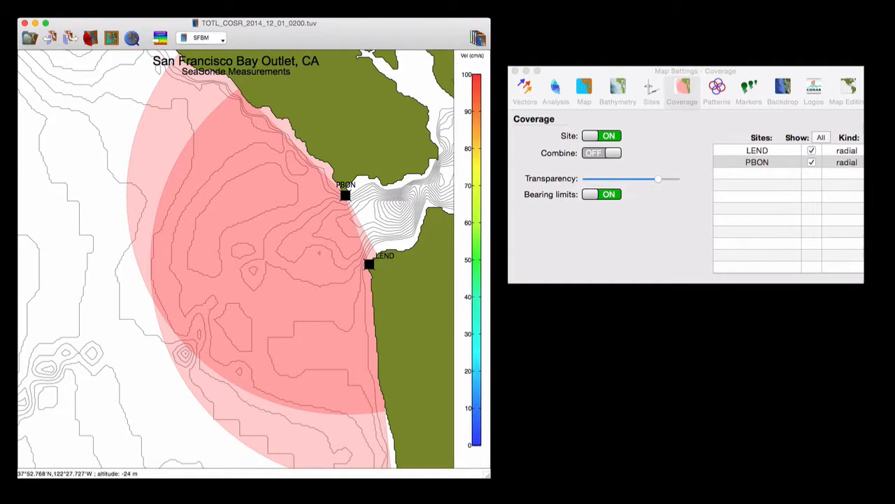
pyautogui.click(600, 152)
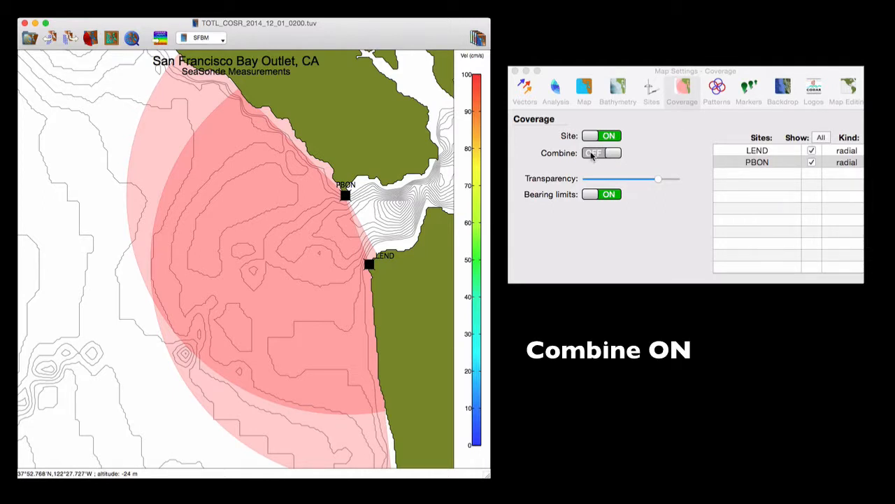
pyautogui.click(600, 152)
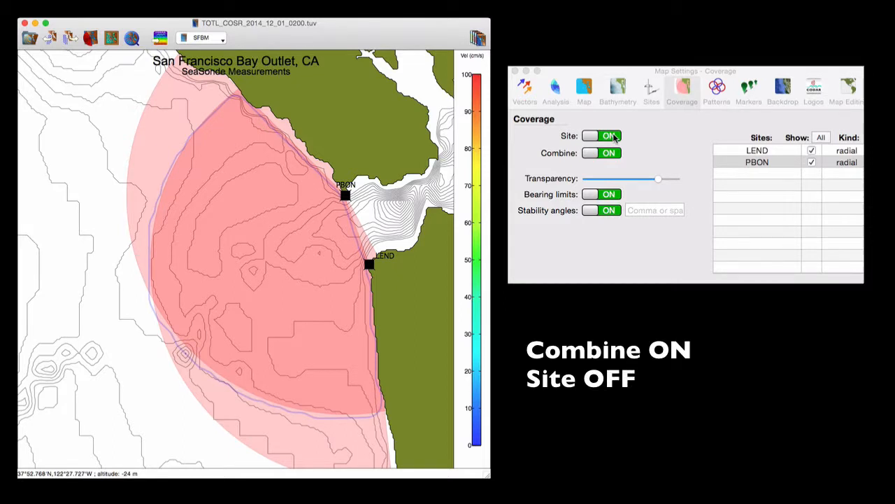
pyautogui.click(601, 136)
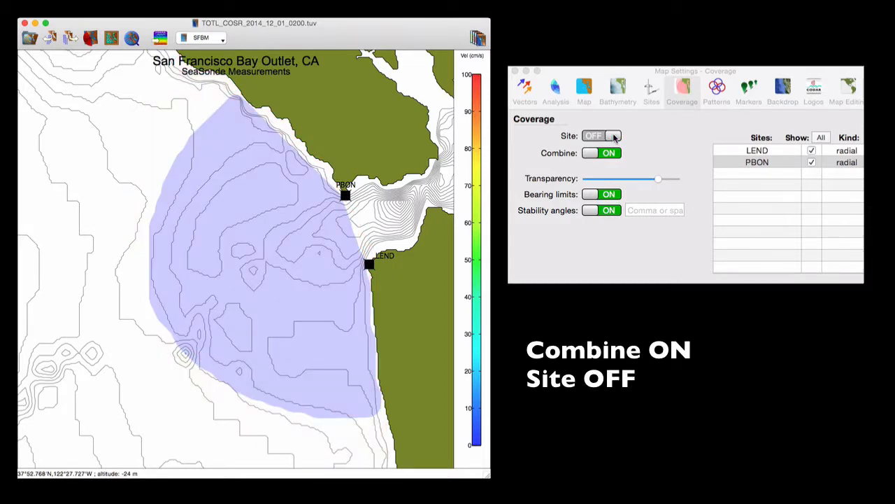
pyautogui.click(225, 40)
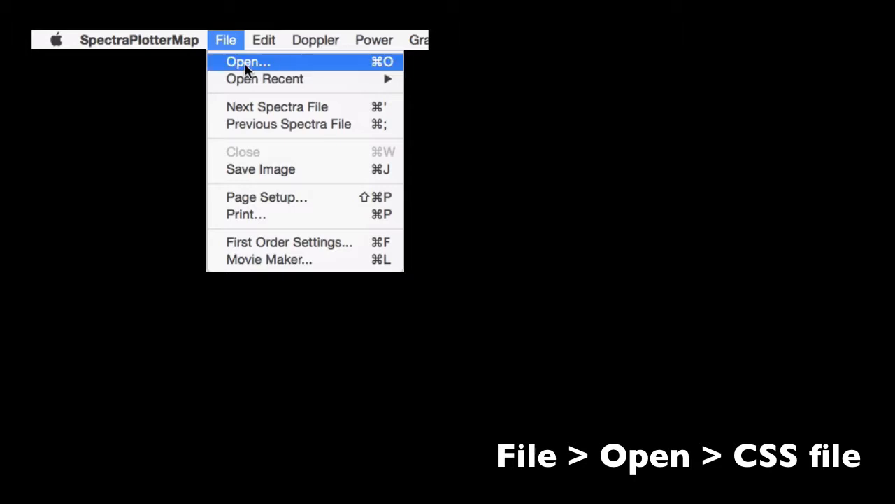
# Open CSS_BML1_16_04_14_0250 and hide the Loop 1 and Loop 2 plots, keeping Vertical
pyautogui.click(248, 62)
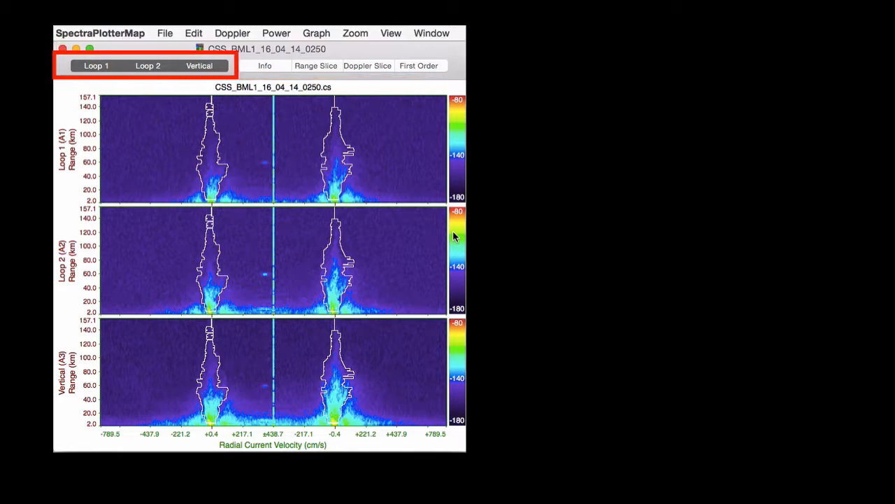
pyautogui.moveTo(189, 57)
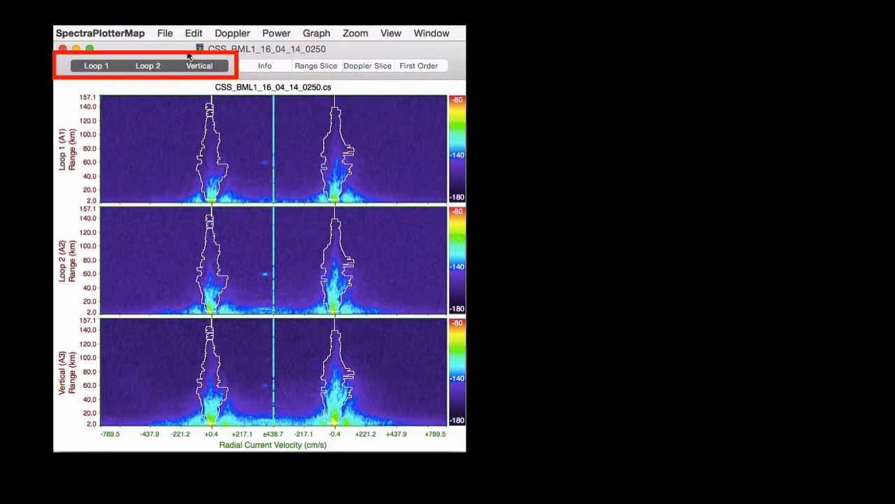
pyautogui.click(147, 65)
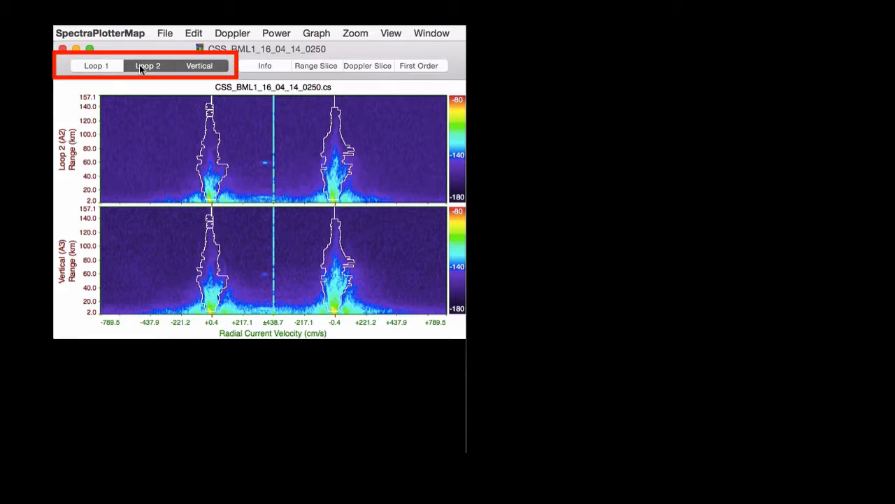
pyautogui.click(199, 65)
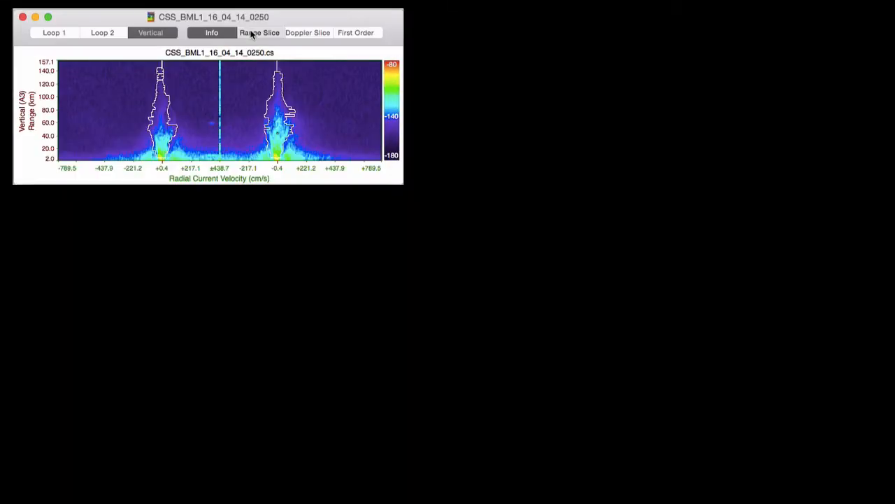
# Show the range slice, Doppler slice and file info windows, with the cell at range cell 3
pyautogui.click(259, 32)
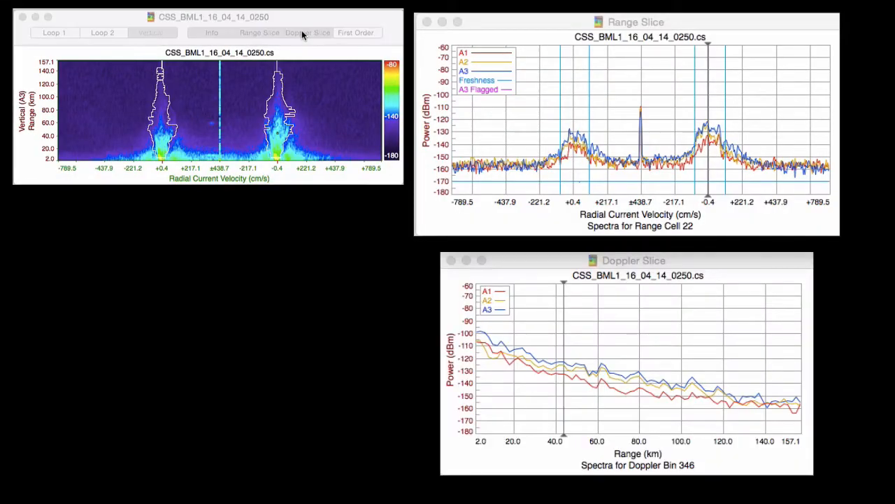
pyautogui.click(211, 32)
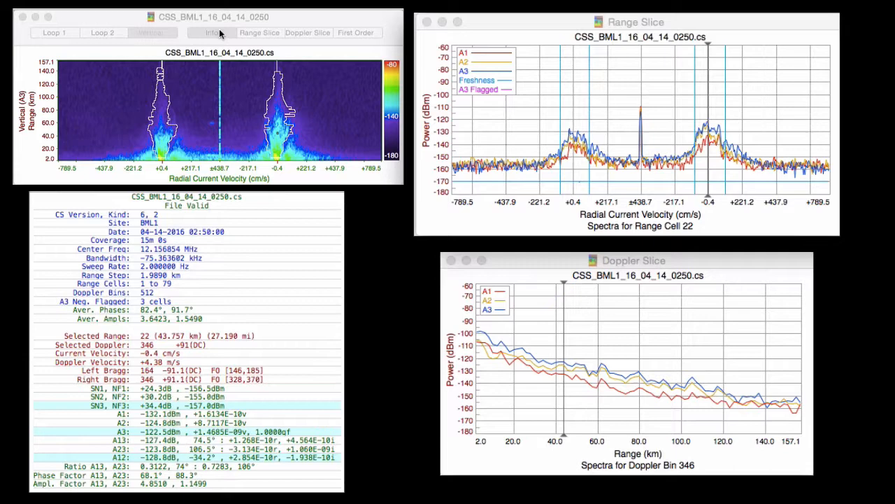
pyautogui.click(216, 15)
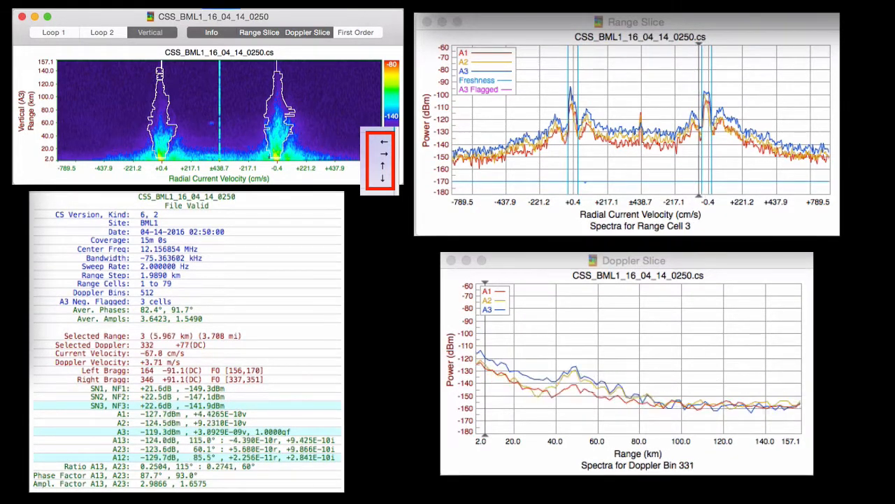
pyautogui.click(216, 15)
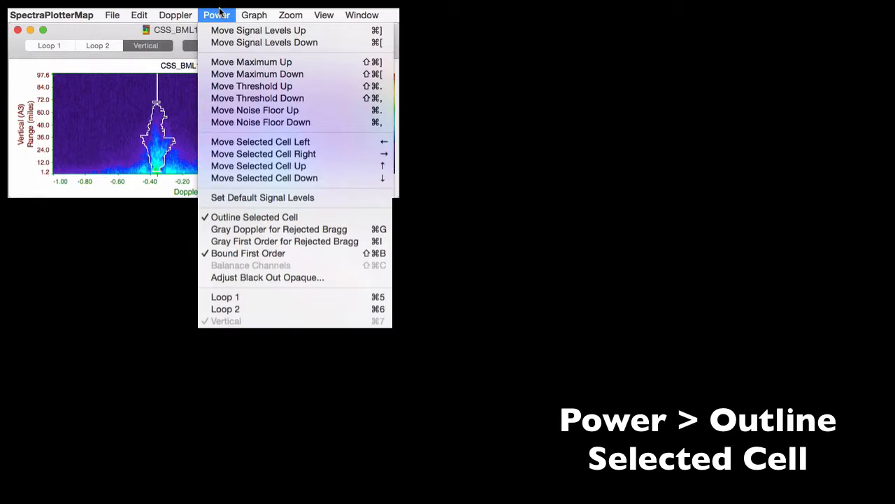
# Move the slice power scale down twice and spread the antenna traces at 40 dB offsets
pyautogui.click(175, 15)
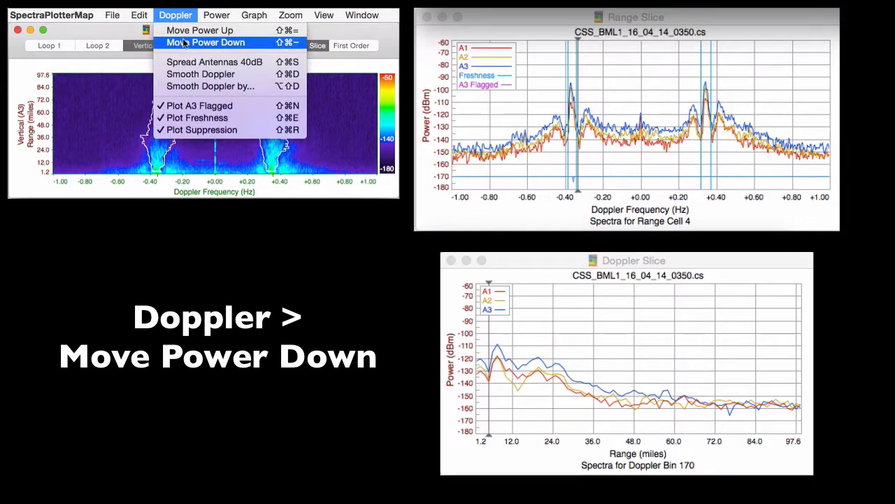
pyautogui.click(205, 42)
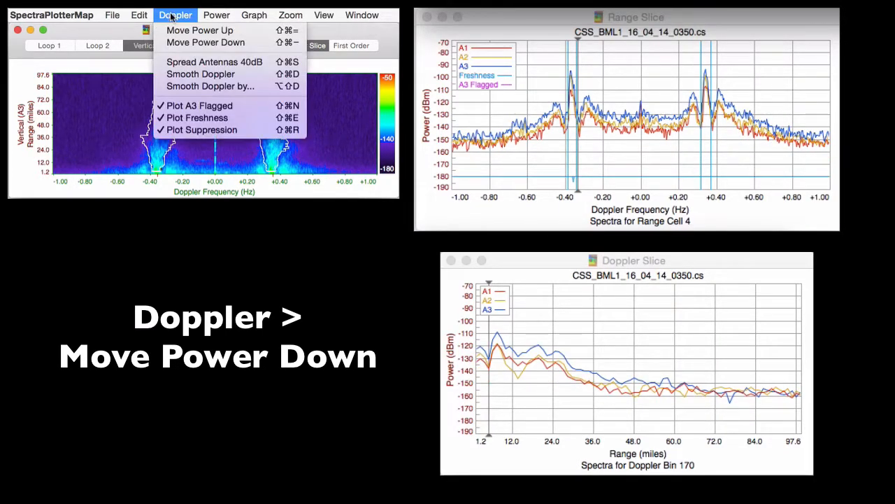
pyautogui.click(205, 42)
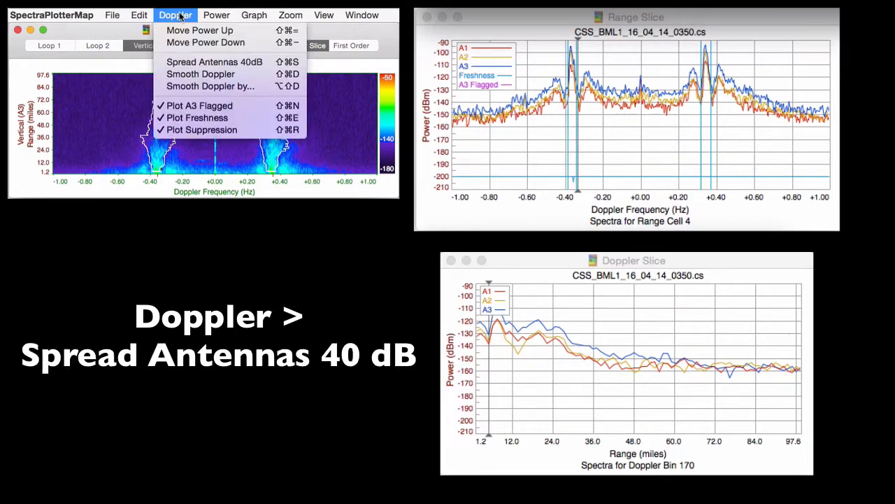
pyautogui.click(214, 62)
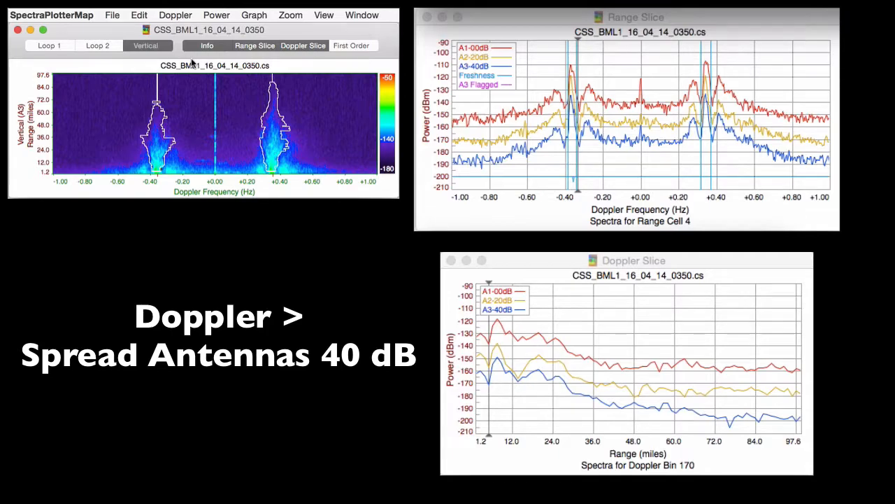
pyautogui.click(290, 16)
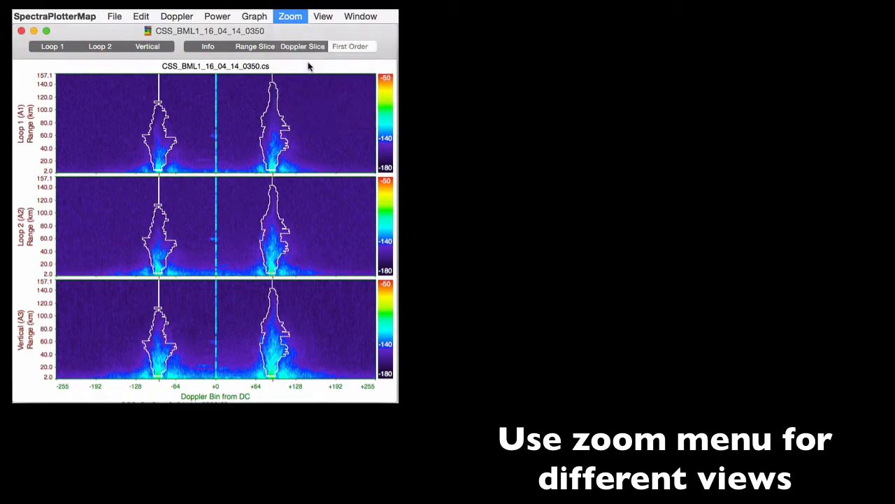
# Apply Graph > Font Bigger twice to enlarge the spectra and slice plot labels
pyautogui.click(289, 16)
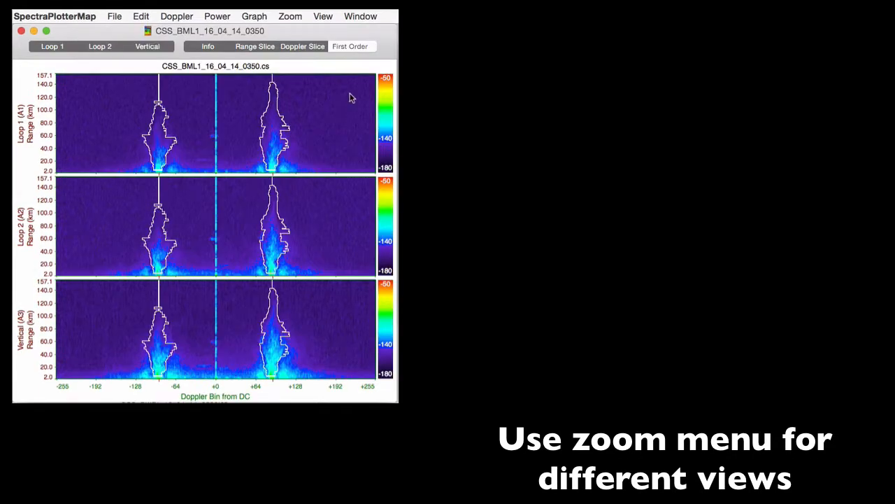
pyautogui.click(254, 14)
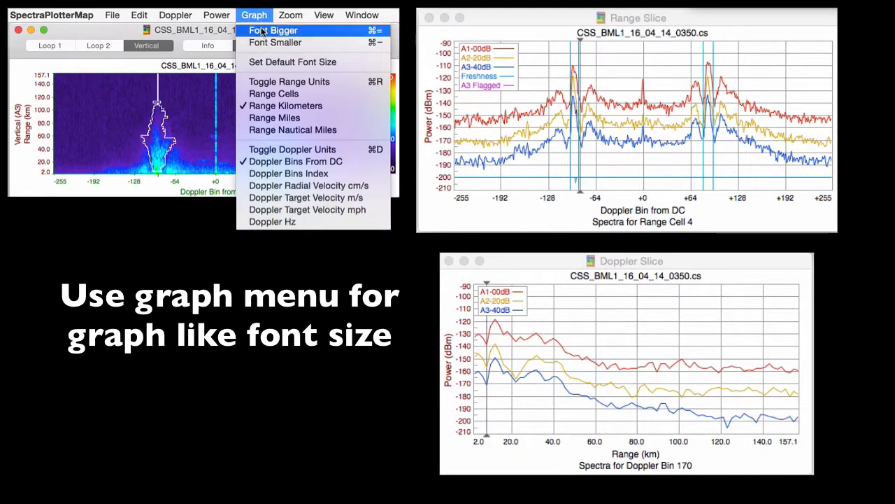
pyautogui.click(273, 30)
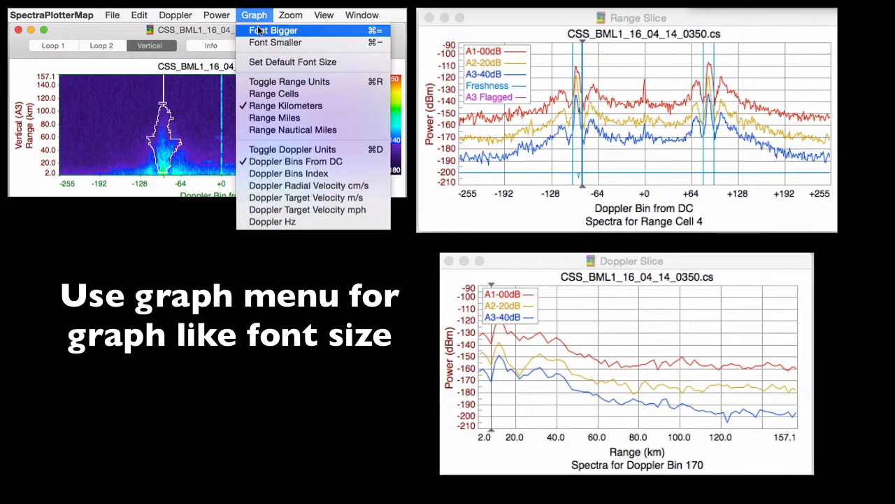
pyautogui.click(273, 30)
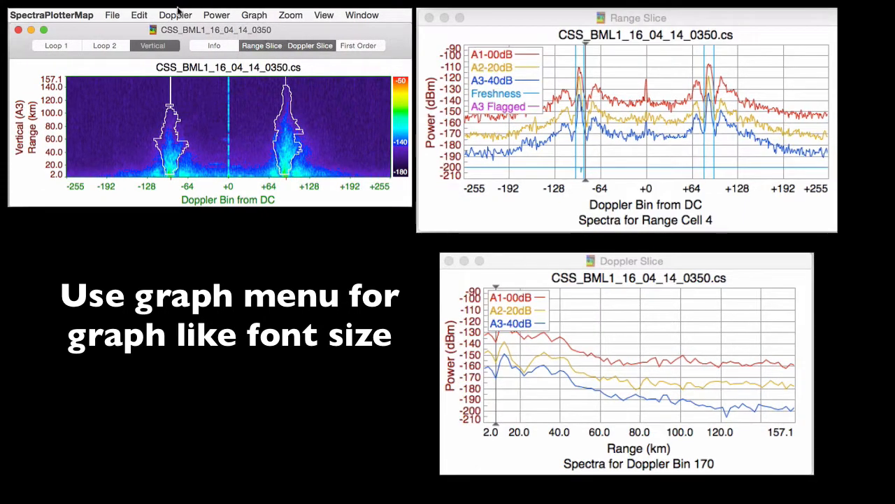
pyautogui.click(112, 15)
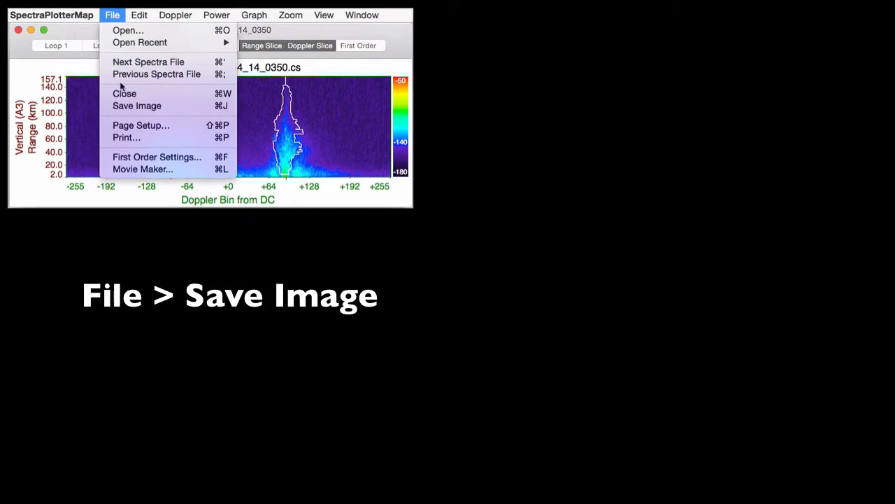
# Start Save Image for the spectra plot and pick Desktop as the destination
pyautogui.click(137, 106)
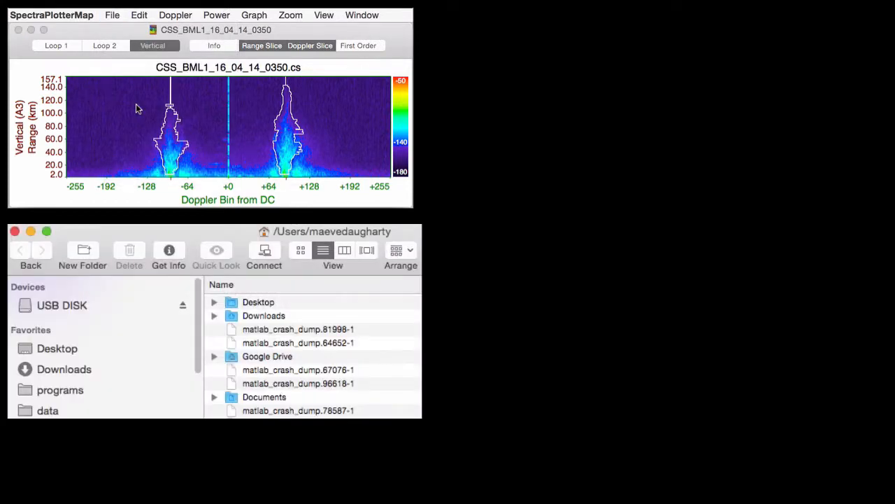
pyautogui.click(56, 349)
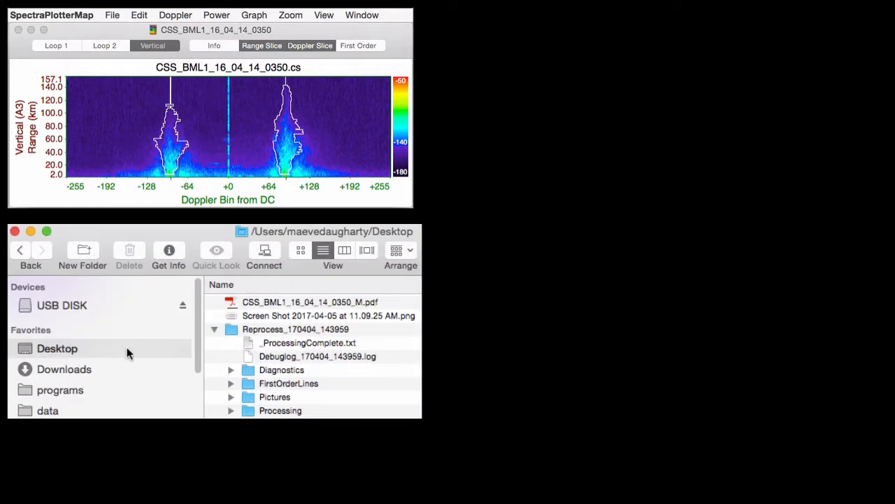
pyautogui.doubleClick(310, 302)
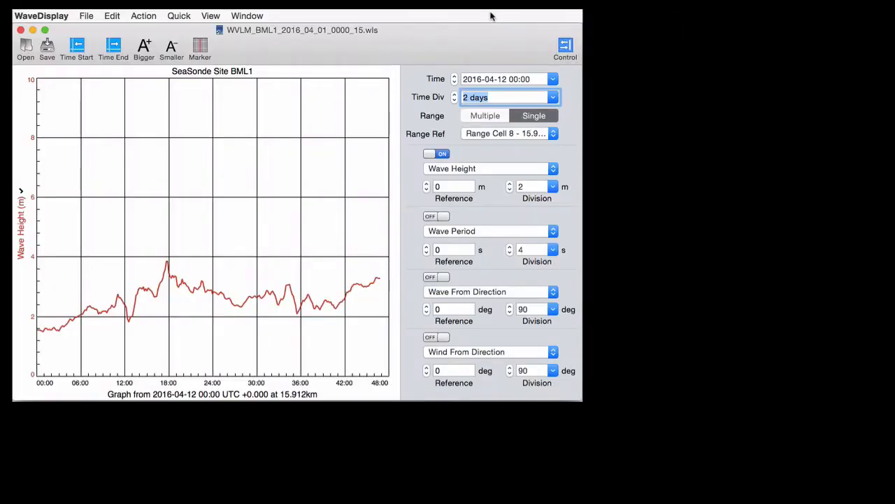
# Toggle wave period and direction, then plot the 7.956, 9.945 and 11.934 km range cells together
pyautogui.click(436, 216)
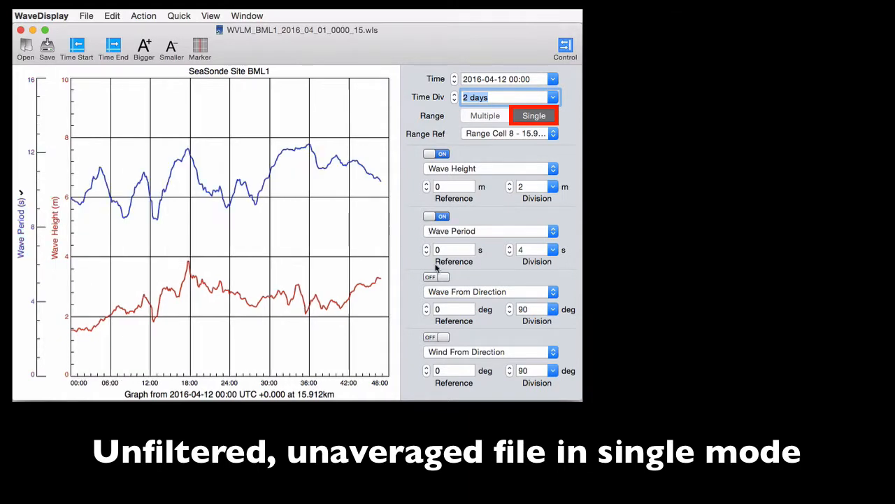
pyautogui.click(436, 336)
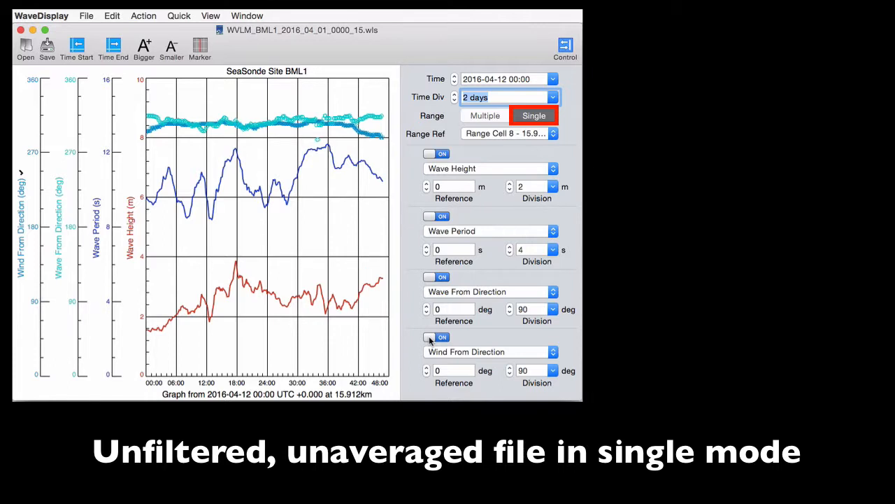
pyautogui.moveTo(420, 275)
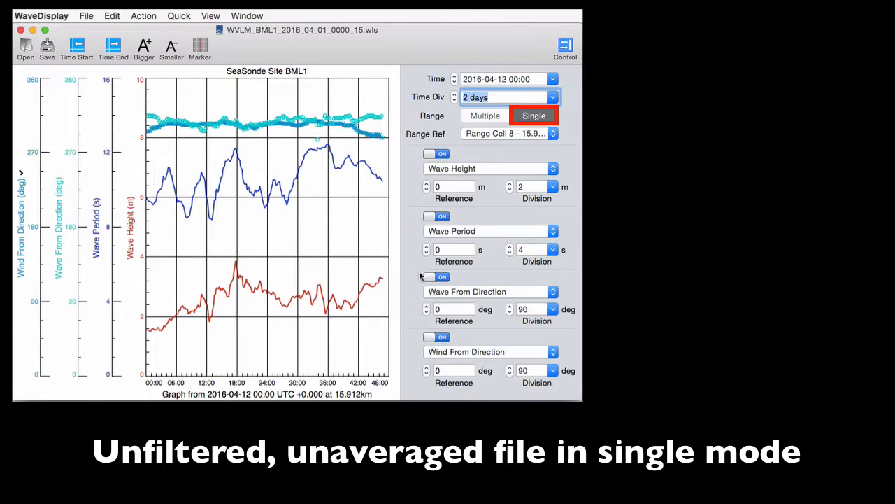
pyautogui.click(485, 115)
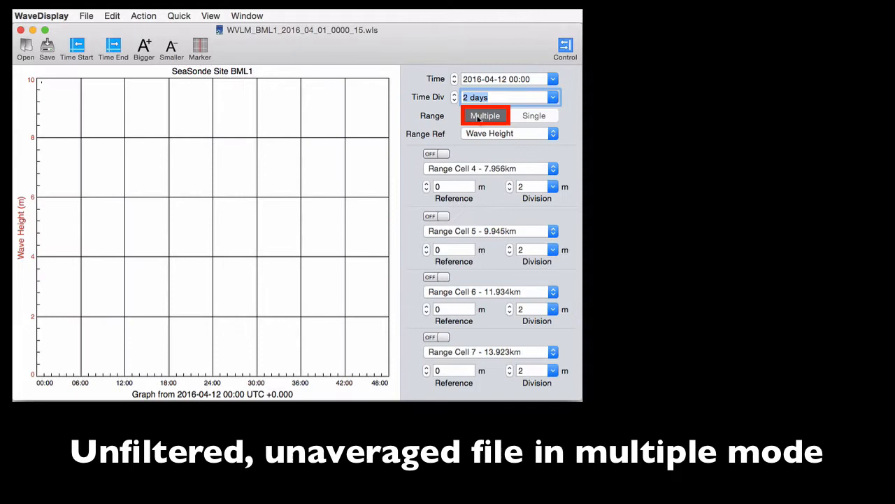
pyautogui.click(436, 154)
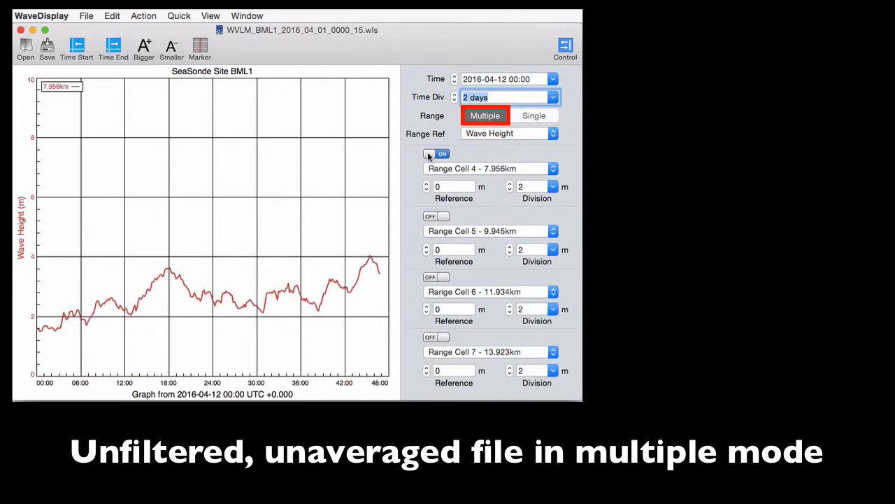
pyautogui.click(436, 216)
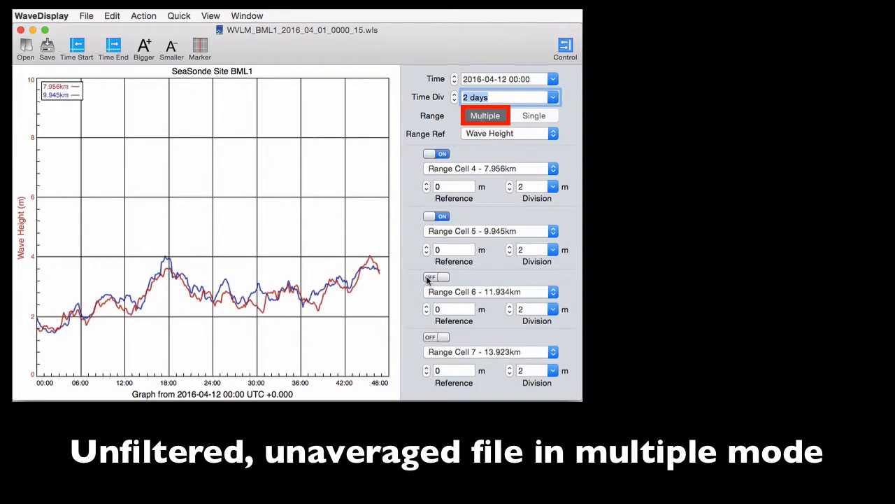
pyautogui.click(534, 115)
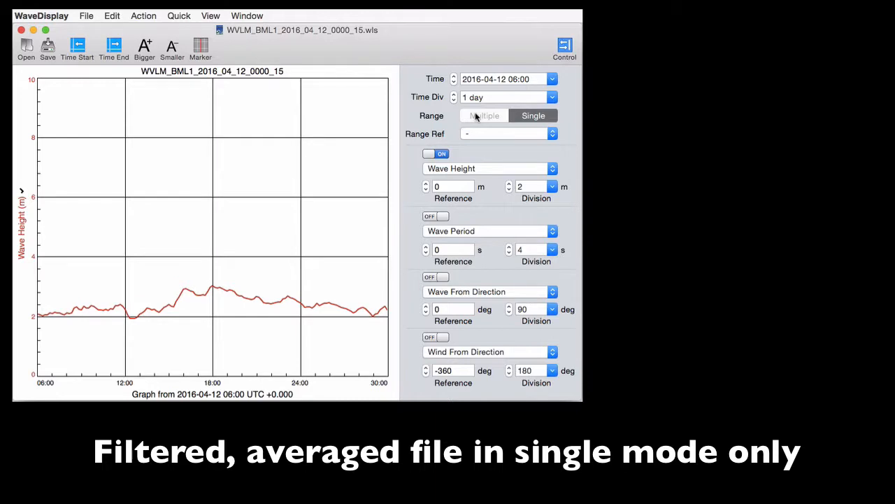
pyautogui.moveTo(425, 200)
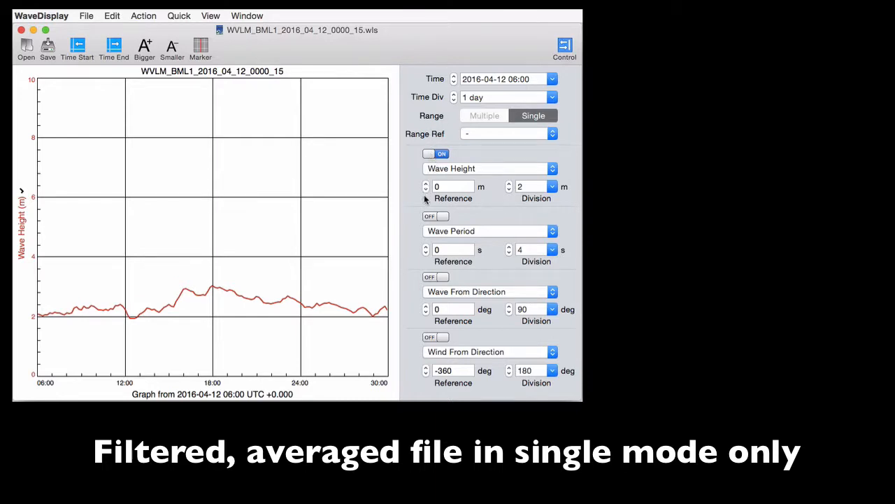
# Overlay wave period, wave-from direction and wind-from direction on the wave height plot
pyautogui.click(435, 277)
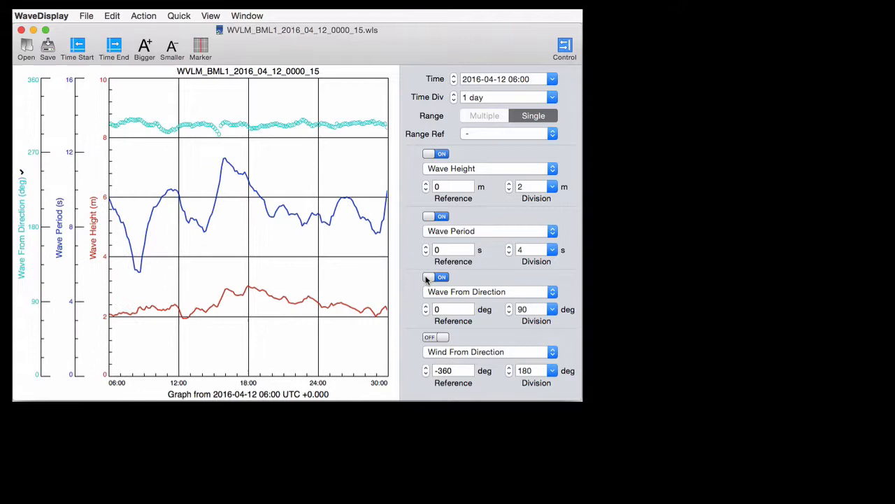
pyautogui.click(428, 337)
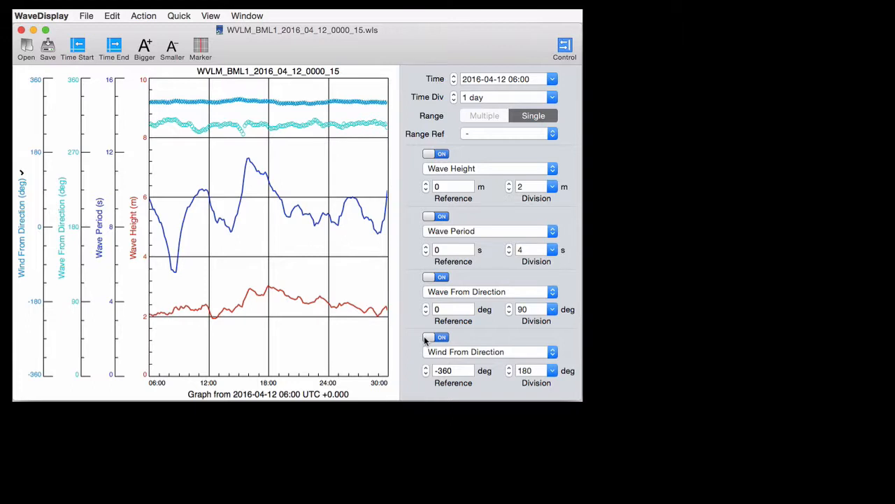
pyautogui.click(144, 15)
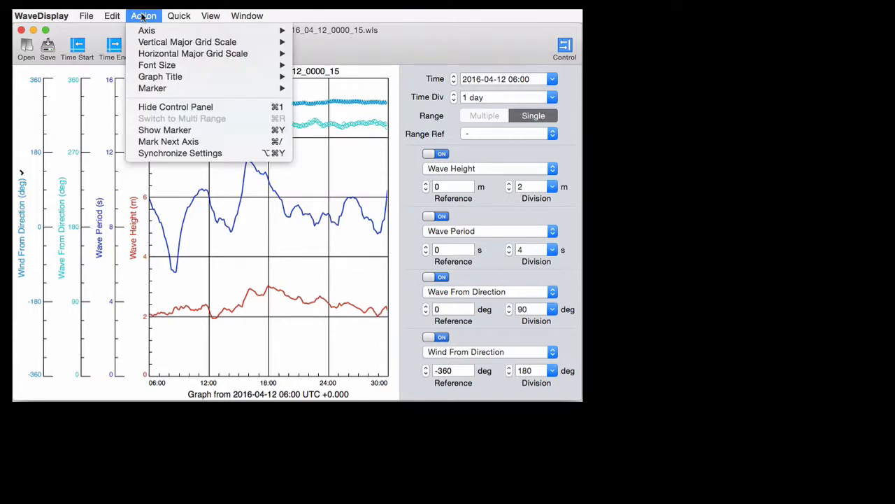
pyautogui.moveTo(146, 30)
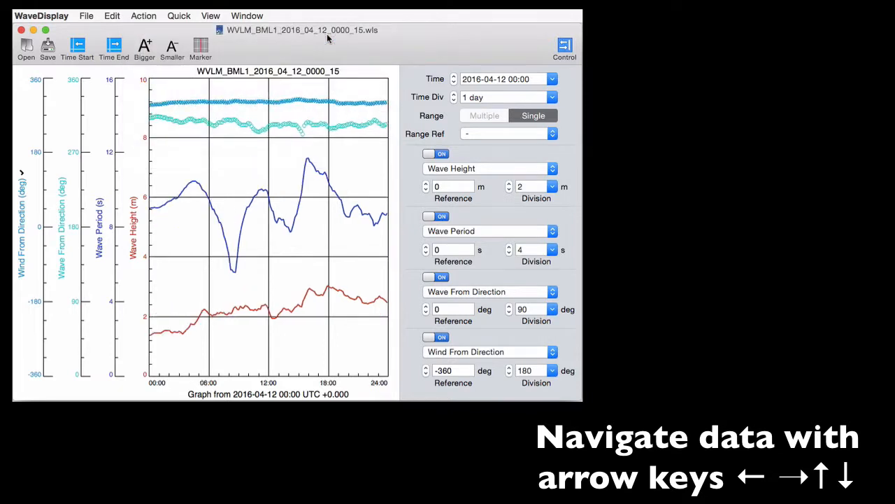
# Step the time window back twelve and six hours, then forward to 00:00 on 2016-04-12
pyautogui.press('Left')
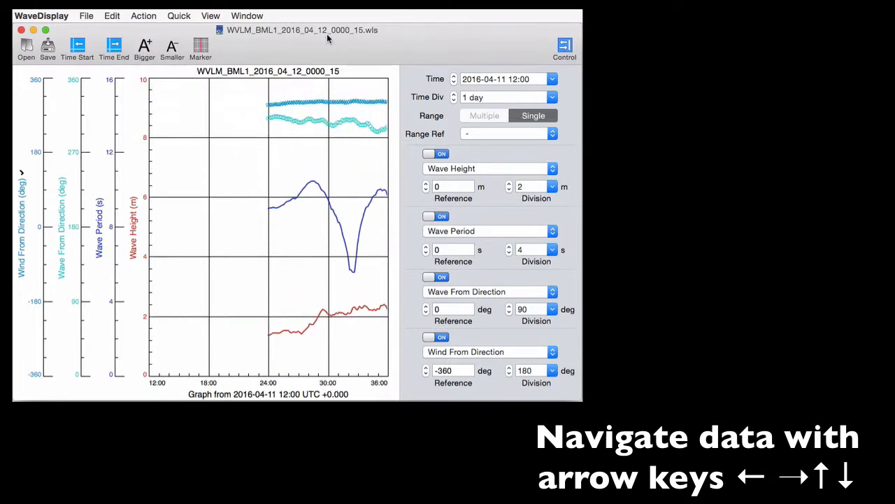
pyautogui.press('Left')
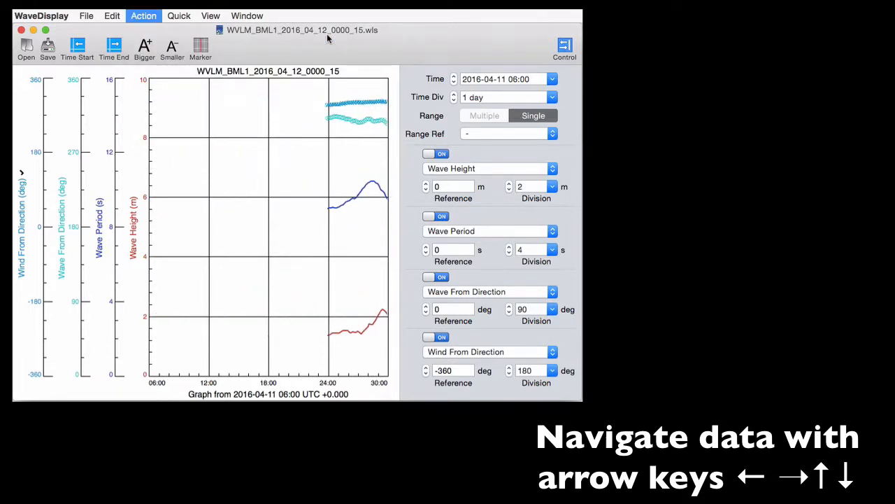
pyautogui.press('right')
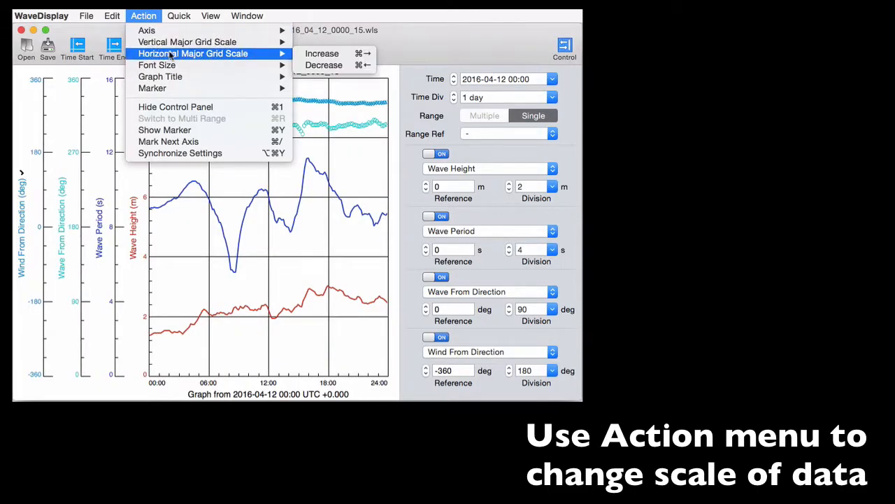
# Shrink time divisions to 12 hours from 09:00 and enlarge fonts to 14pt and 11pt
pyautogui.click(321, 53)
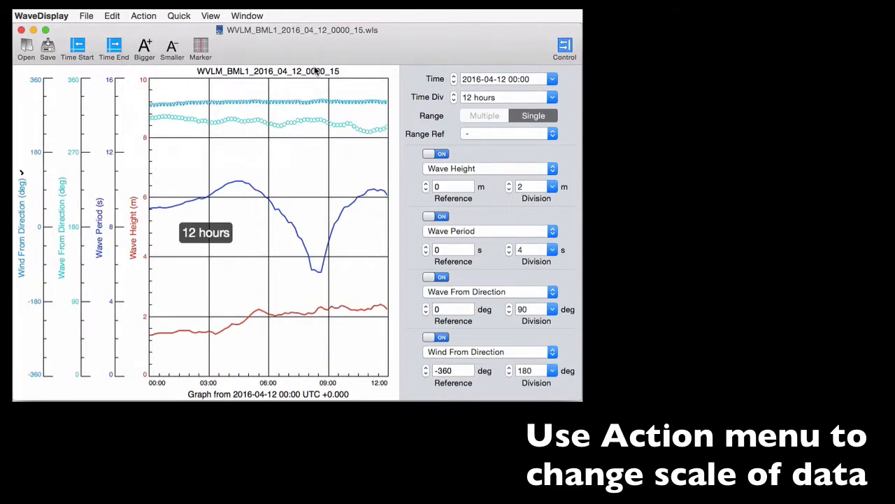
pyautogui.click(143, 15)
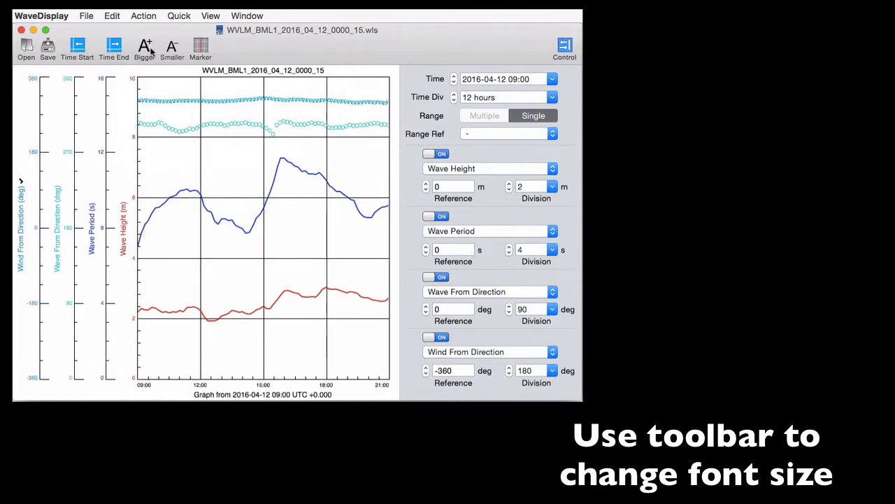
pyautogui.click(145, 49)
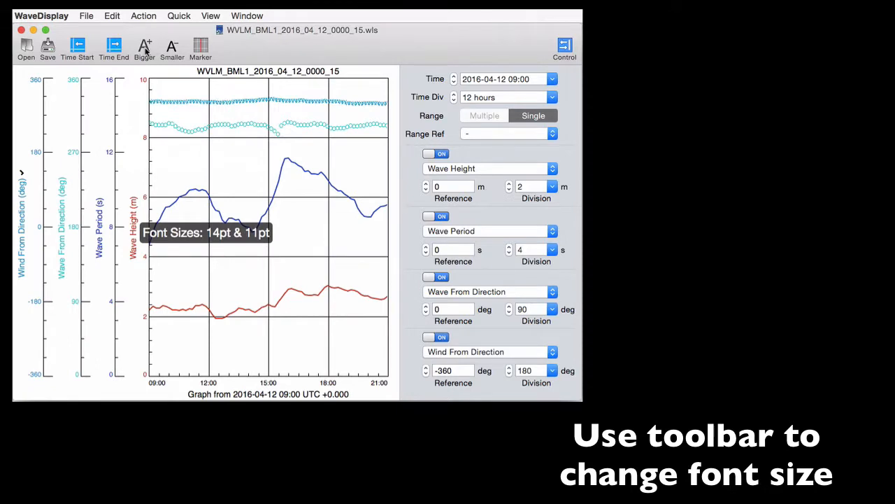
pyautogui.click(144, 16)
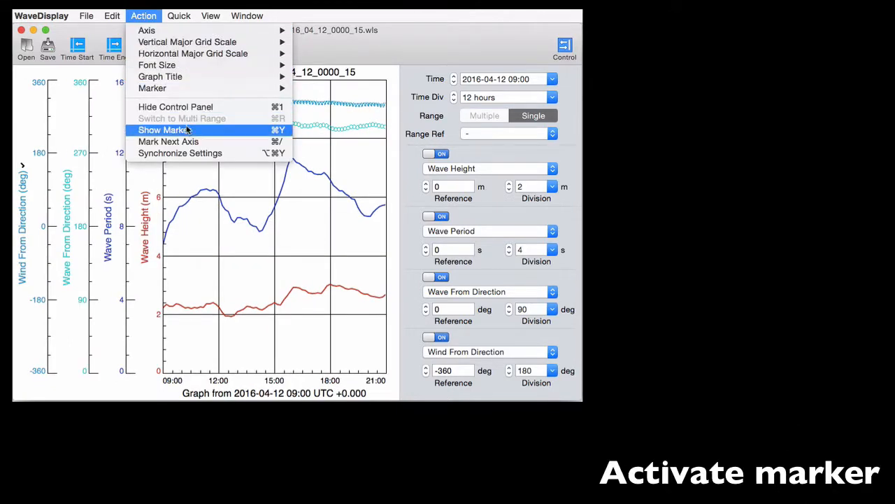
# Place the data marker on the graph and toggle its readout display
pyautogui.click(165, 130)
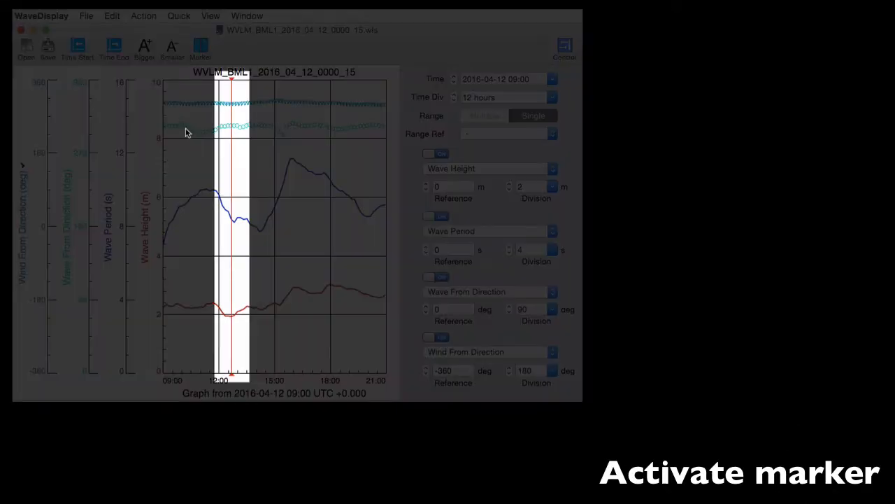
pyautogui.click(201, 49)
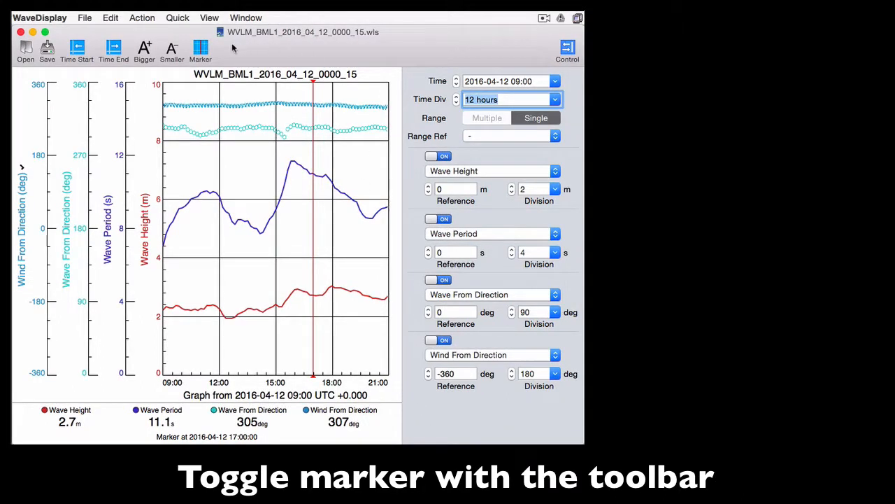
pyautogui.click(201, 49)
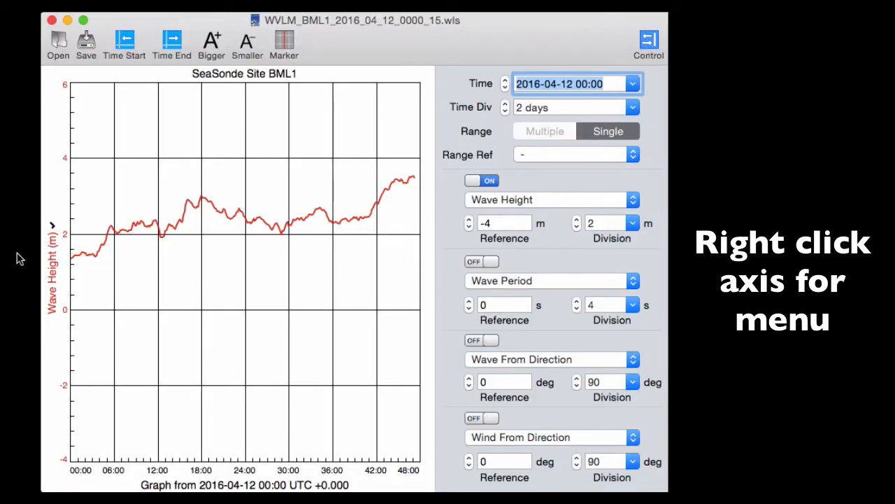
# Switch the Wave Height axis to Wave Period and add a Wave Height Std Dev axis
pyautogui.rightClick(52, 245)
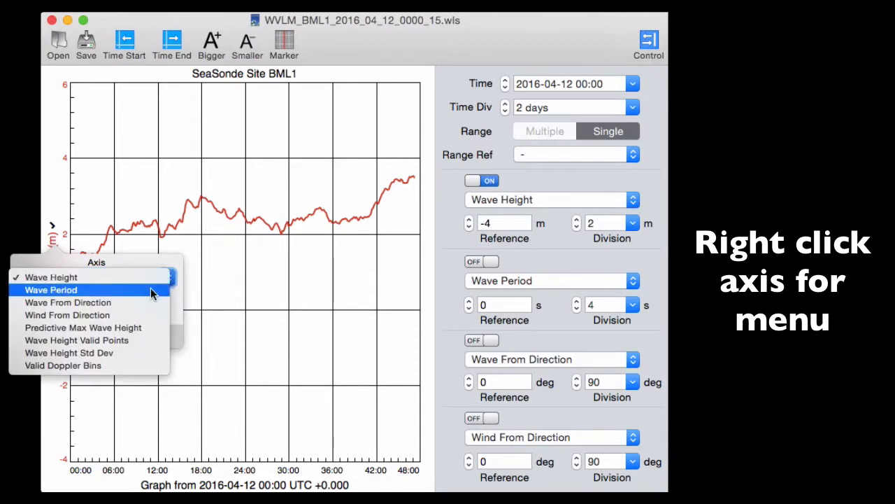
pyautogui.click(51, 289)
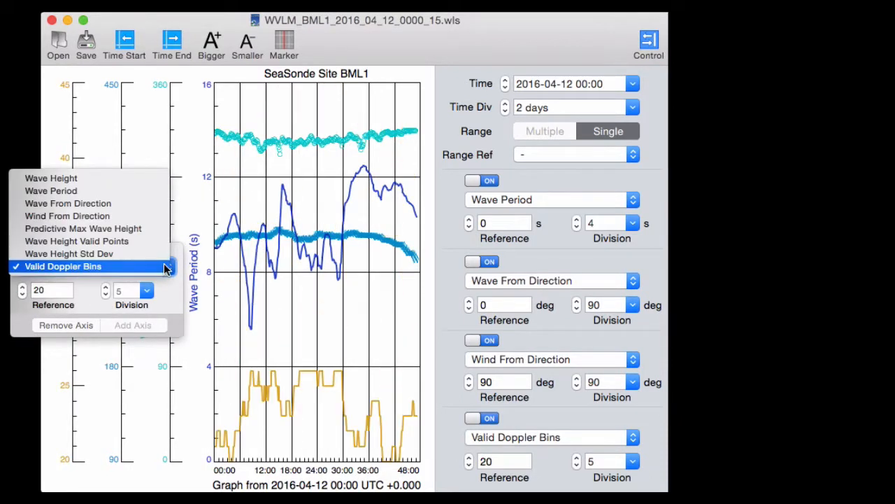
pyautogui.click(69, 253)
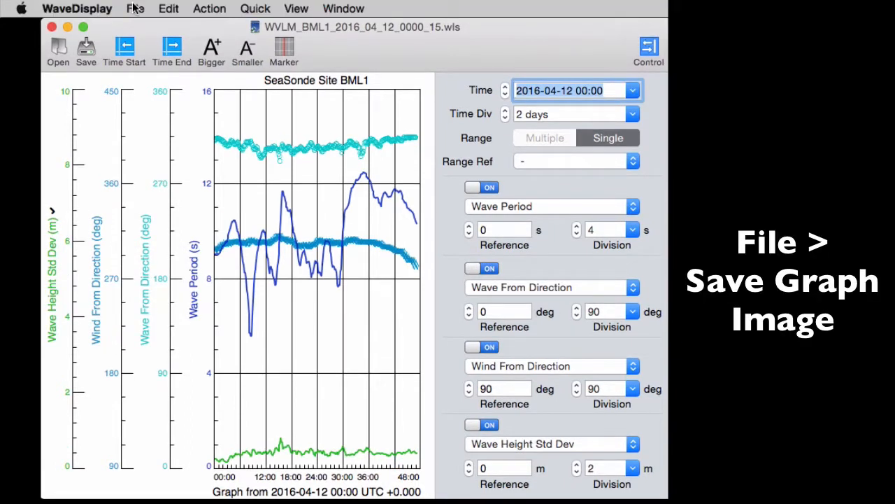
# Save the multi-axis wave graph as an image from the File menu
pyautogui.click(135, 8)
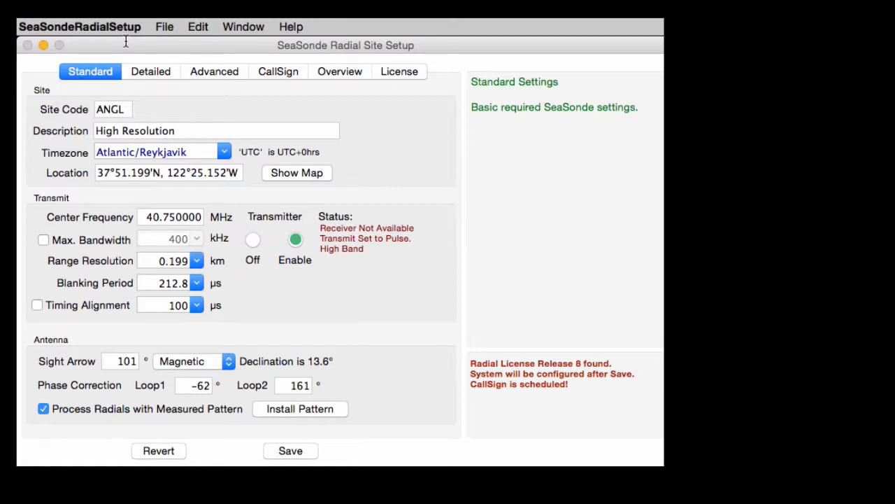
# Enter call sign K6HWJ1 with a 20-minute schedule on the CallSign tab
pyautogui.click(277, 71)
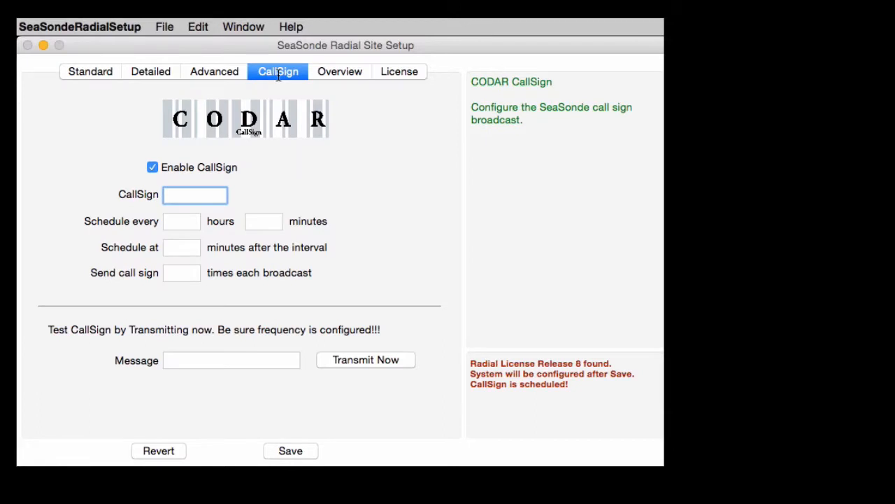
pyautogui.click(195, 194)
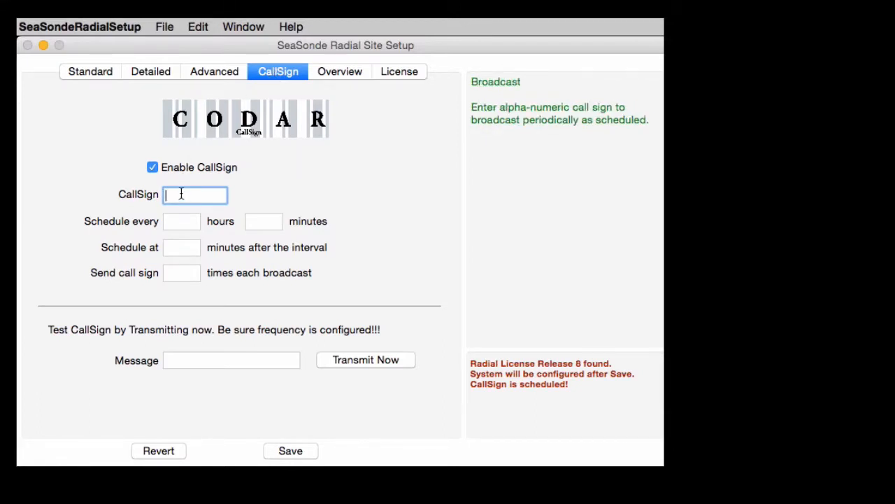
pyautogui.write('K6HWJ1')
pyautogui.click(263, 221)
pyautogui.write('2')
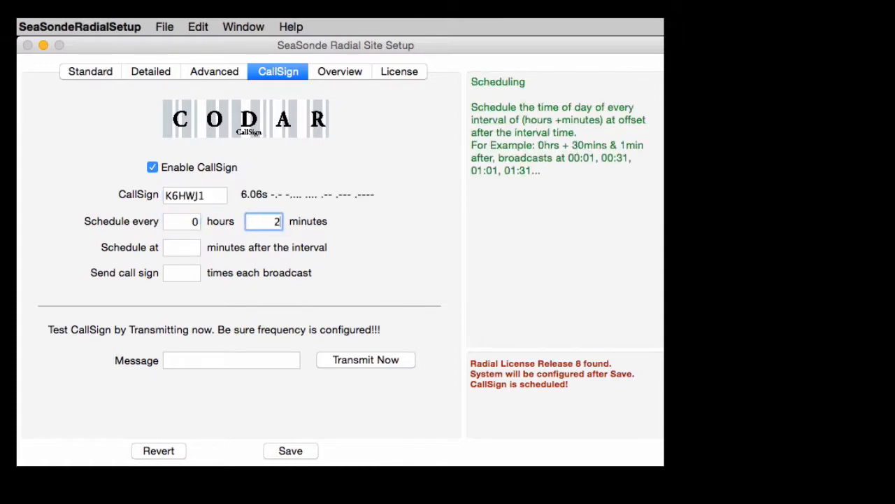
pyautogui.write('0')
pyautogui.click(182, 247)
pyautogui.write('1')
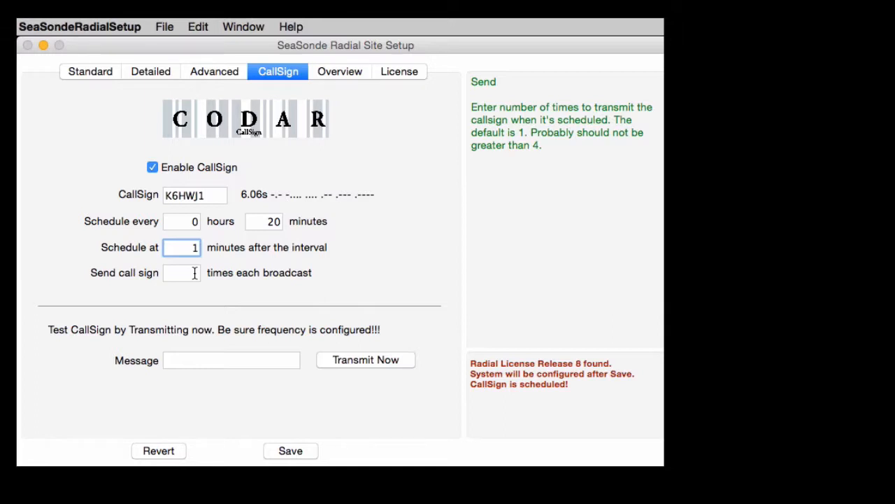
# Send the call sign 2 times per broadcast
pyautogui.click(182, 272)
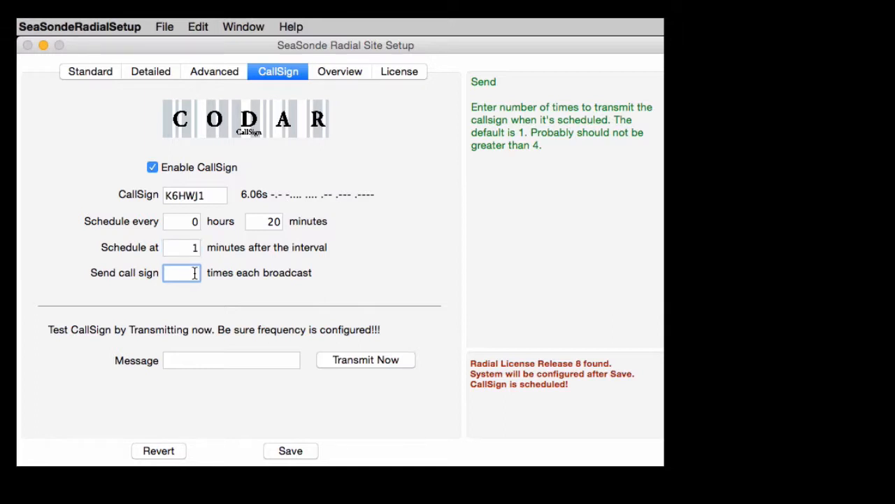
pyautogui.write('2')
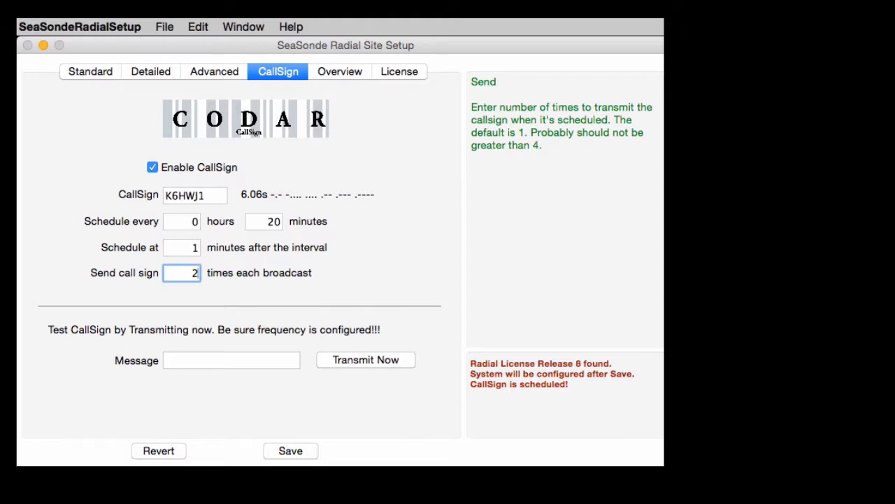